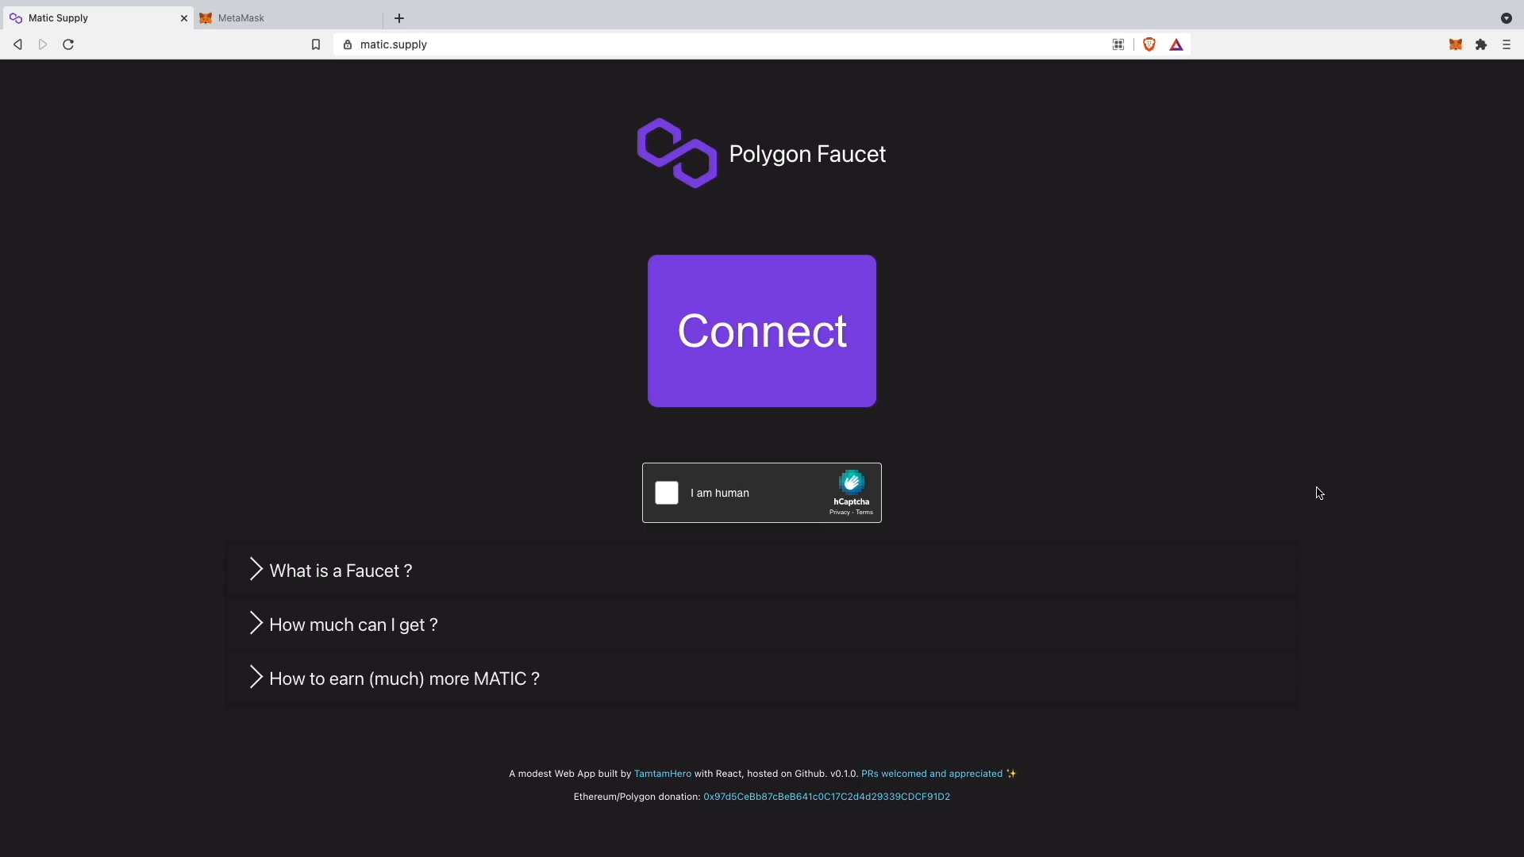
mouse_move(165, 484)
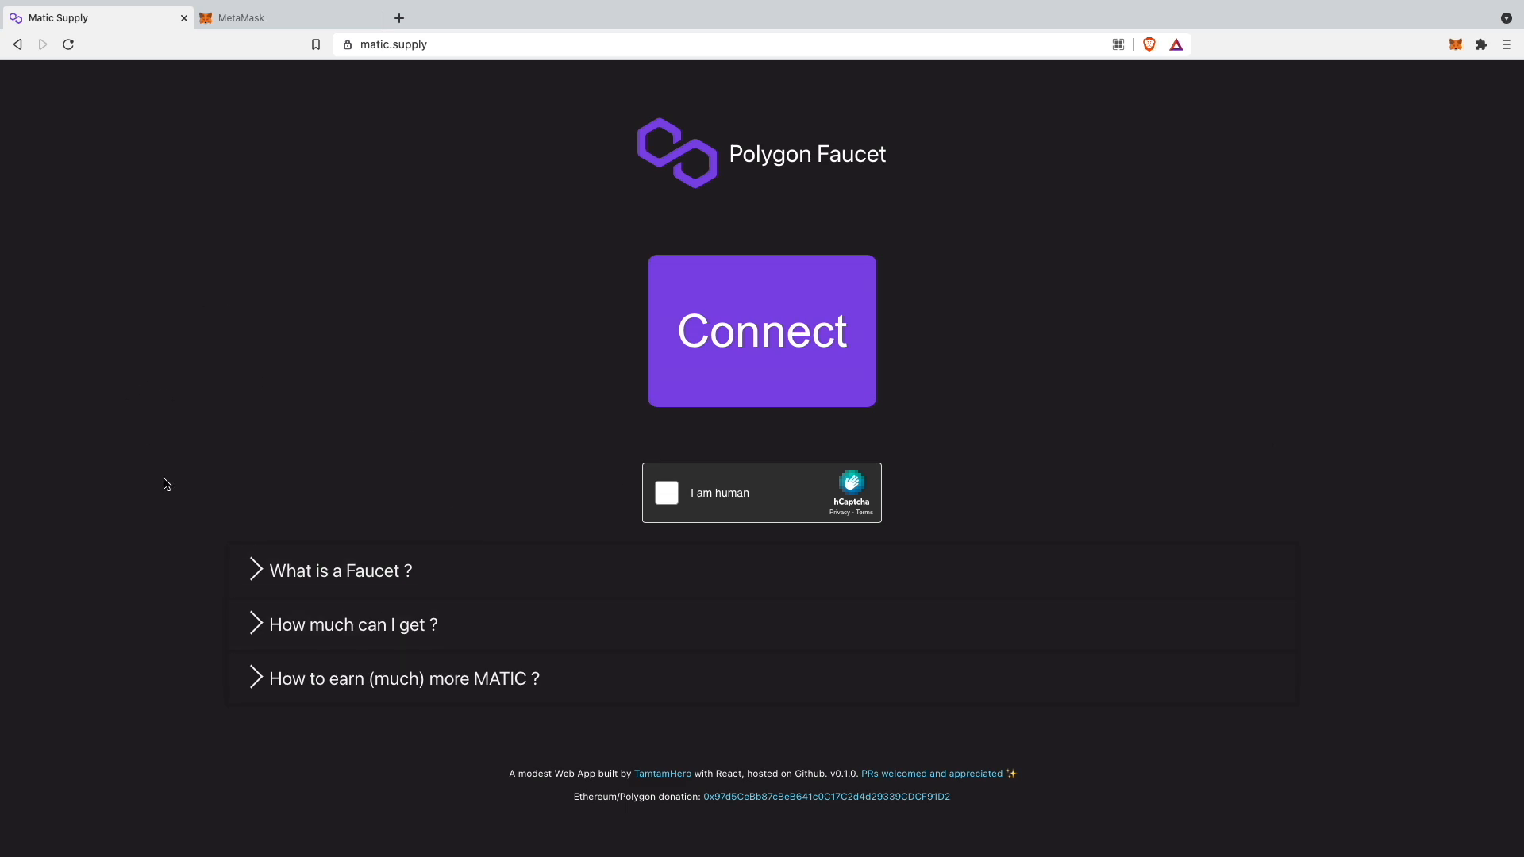
Expand the 'How much can I get?' answer showing 0.0005 MATIC per request, thrice daily
click(394, 43)
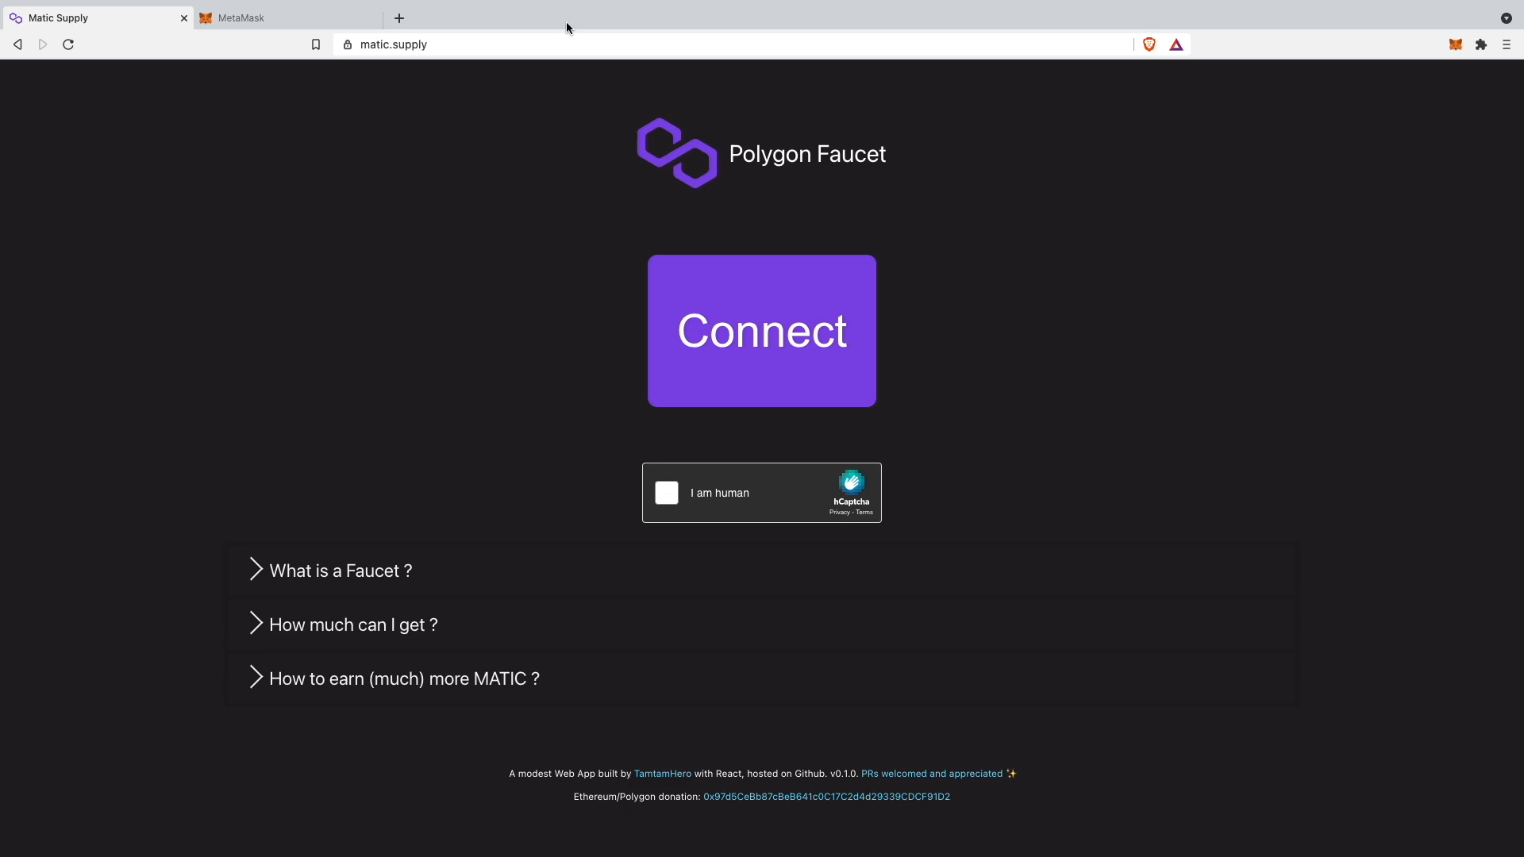
mouse_move(348, 299)
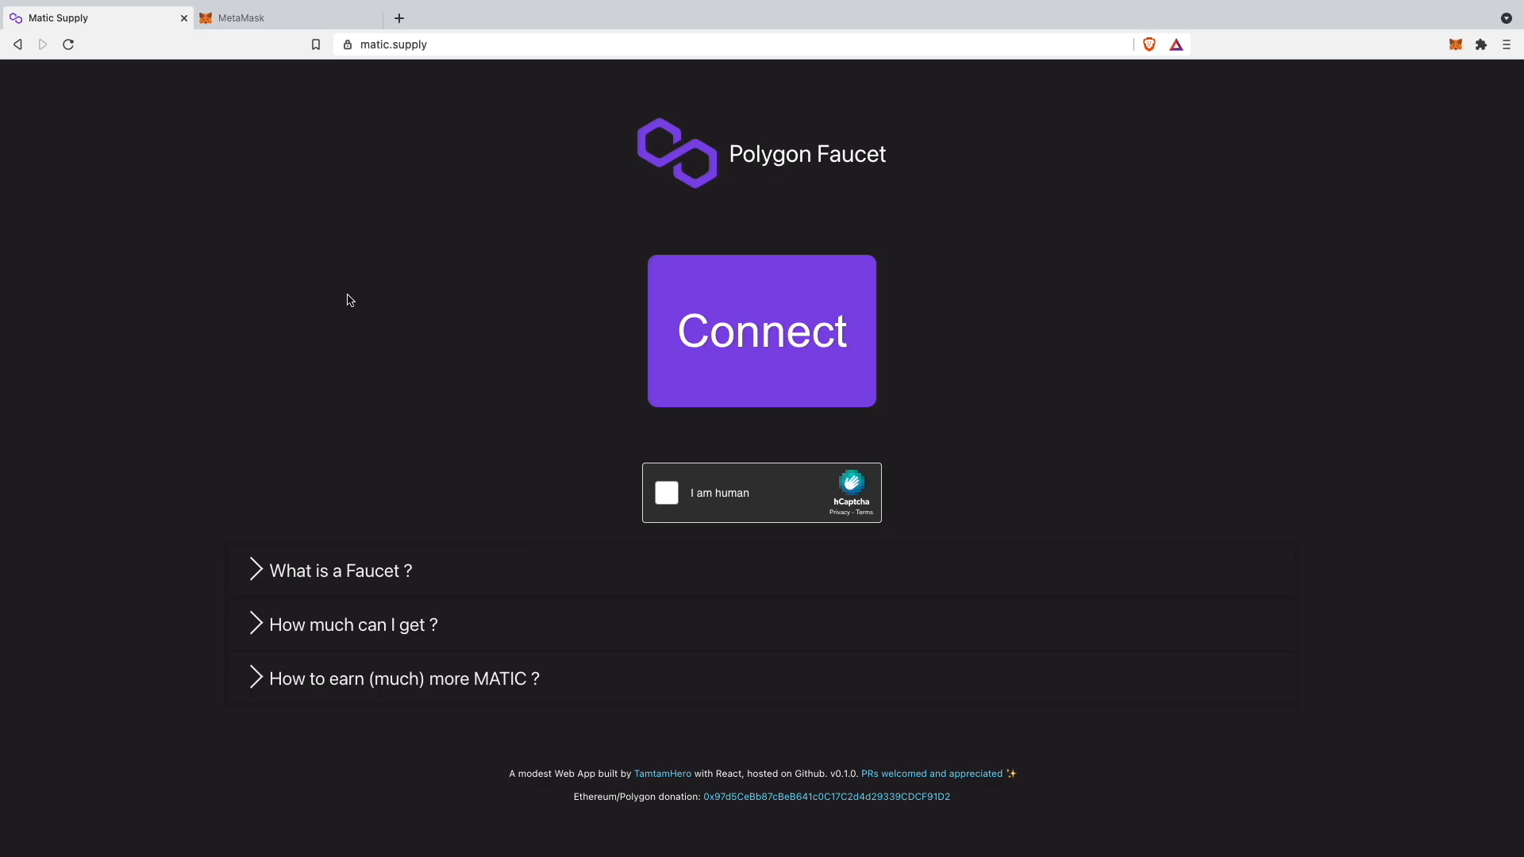
mouse_move(256, 377)
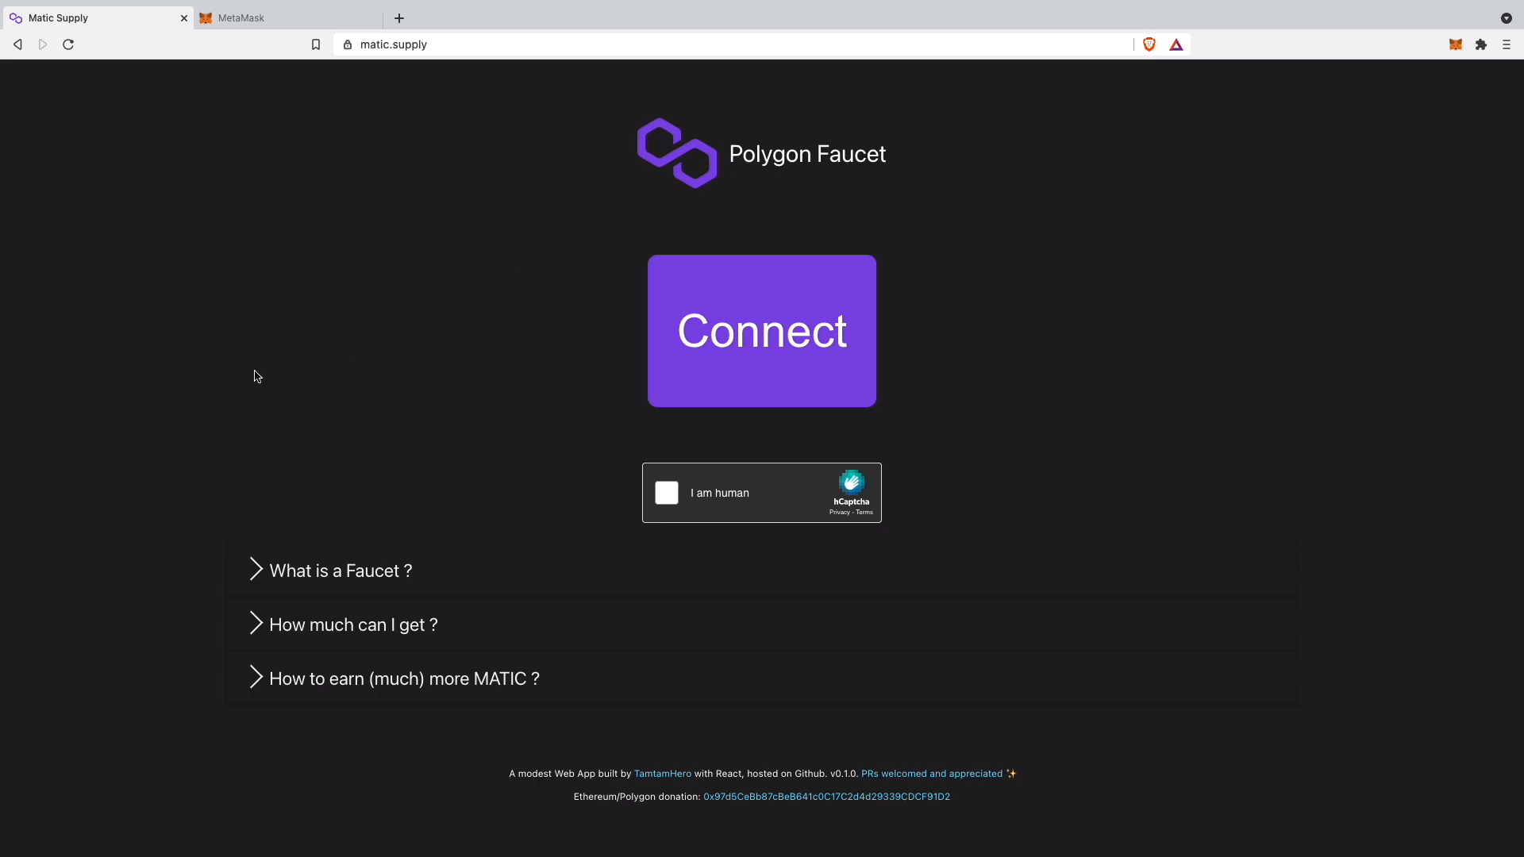
mouse_move(713, 144)
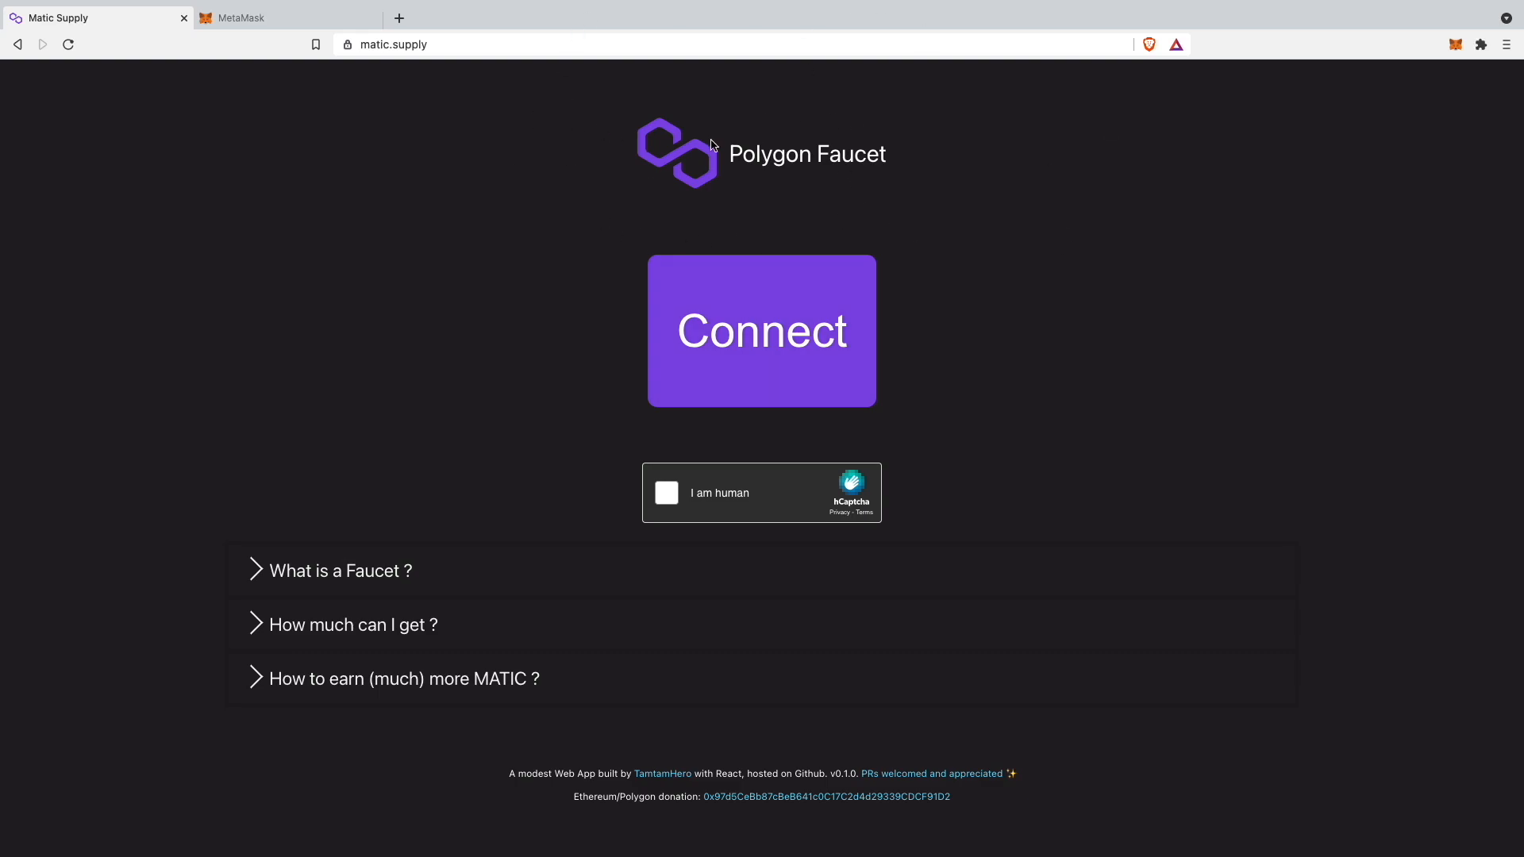
click(352, 624)
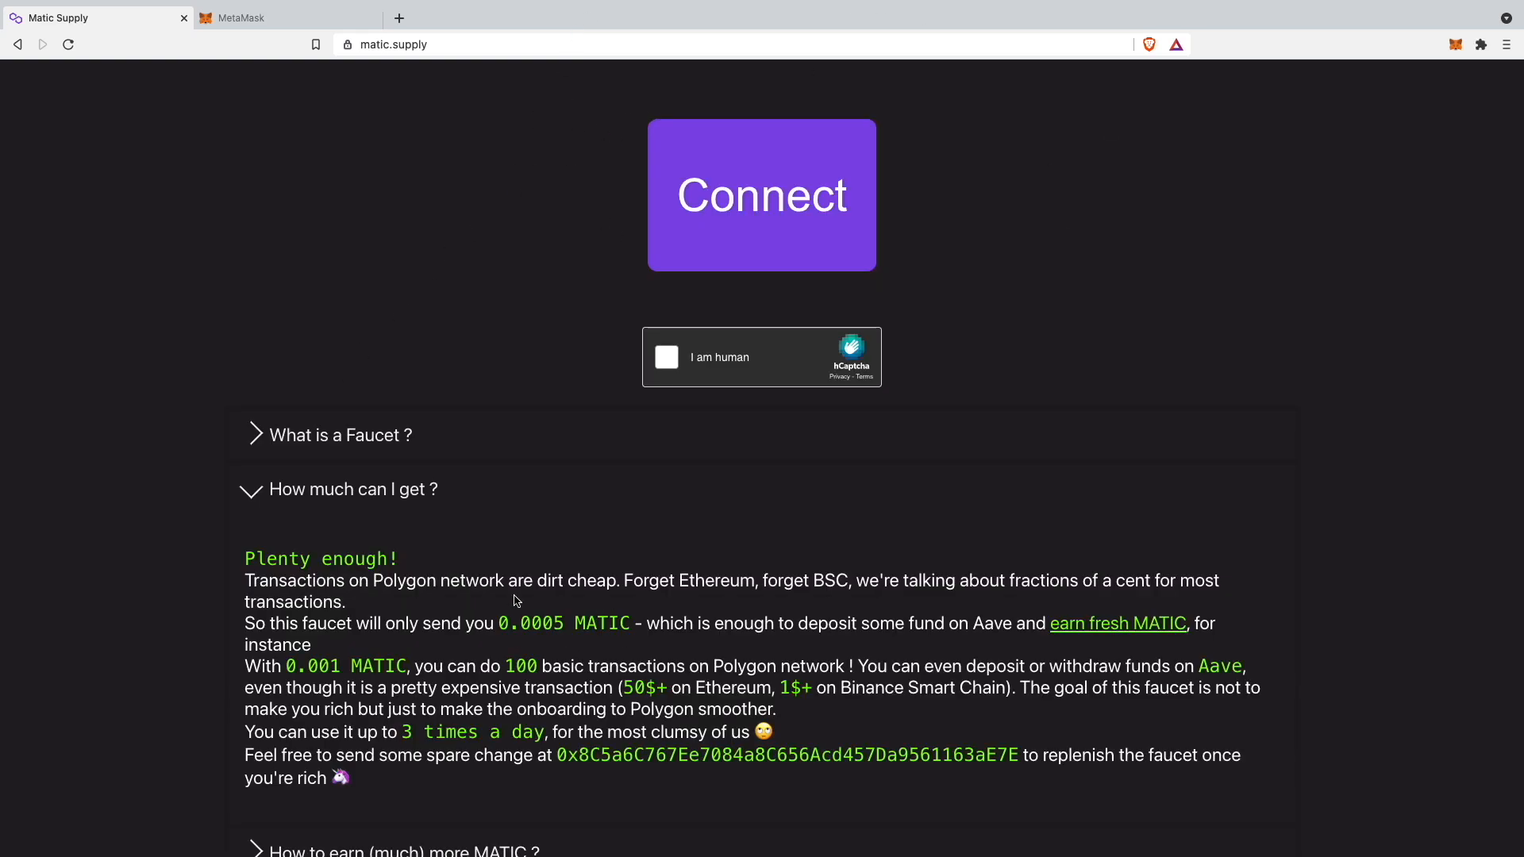
mouse_move(502, 619)
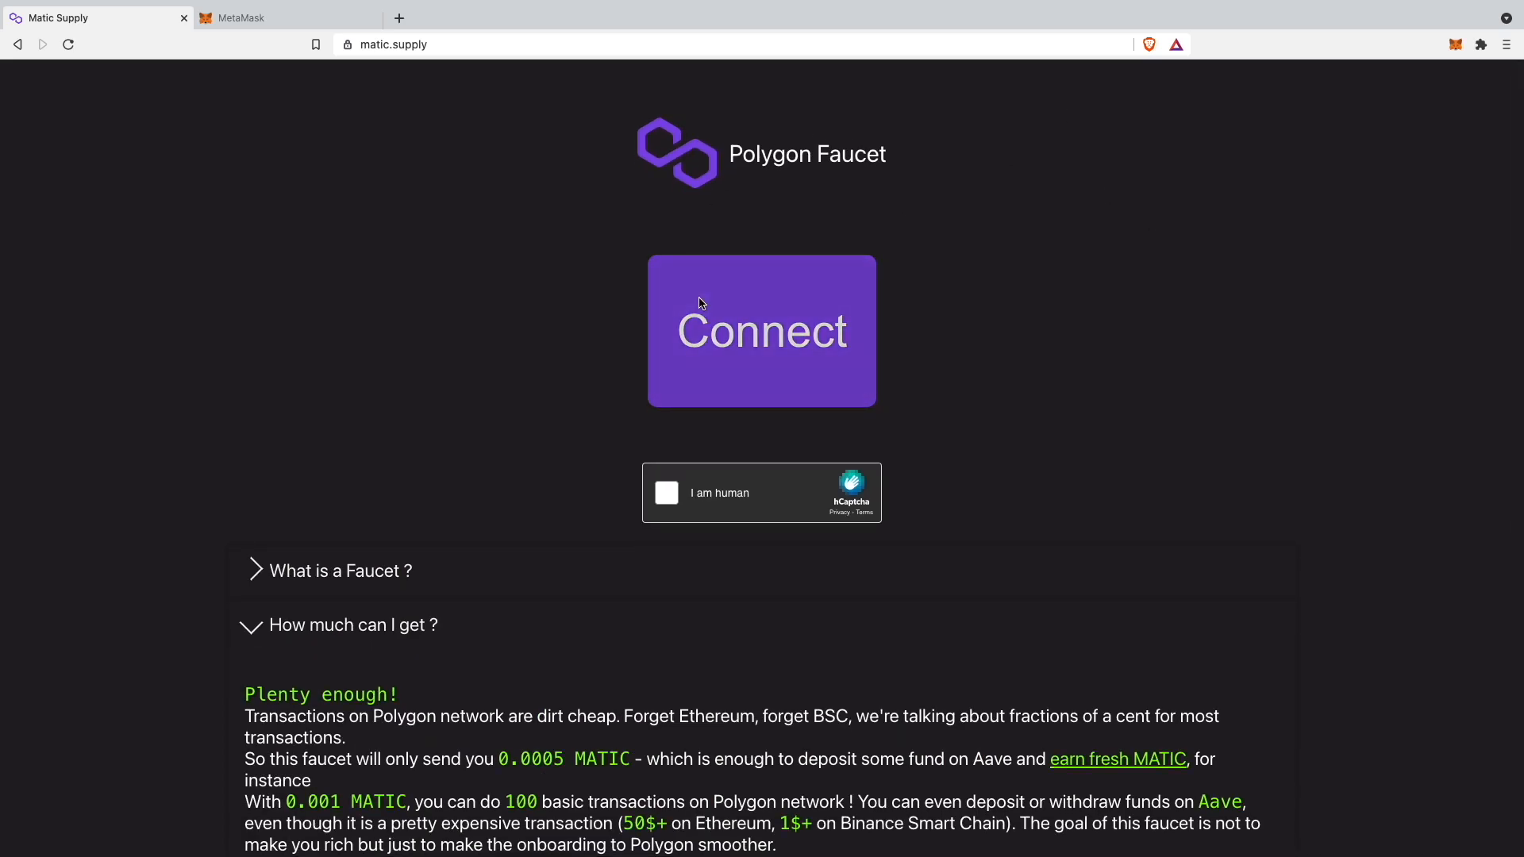
click(282, 17)
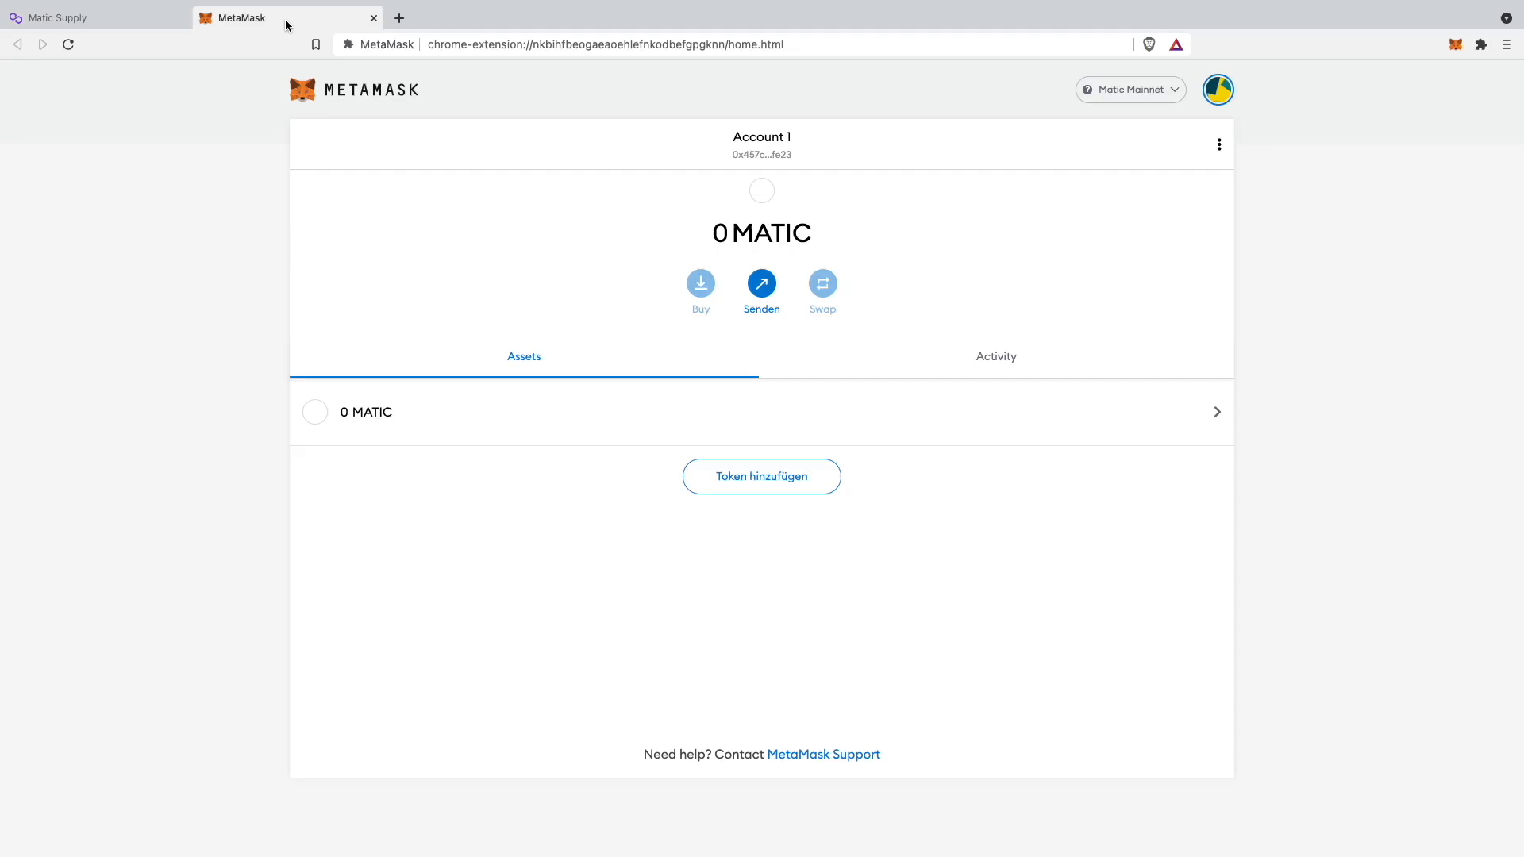
mouse_move(735, 446)
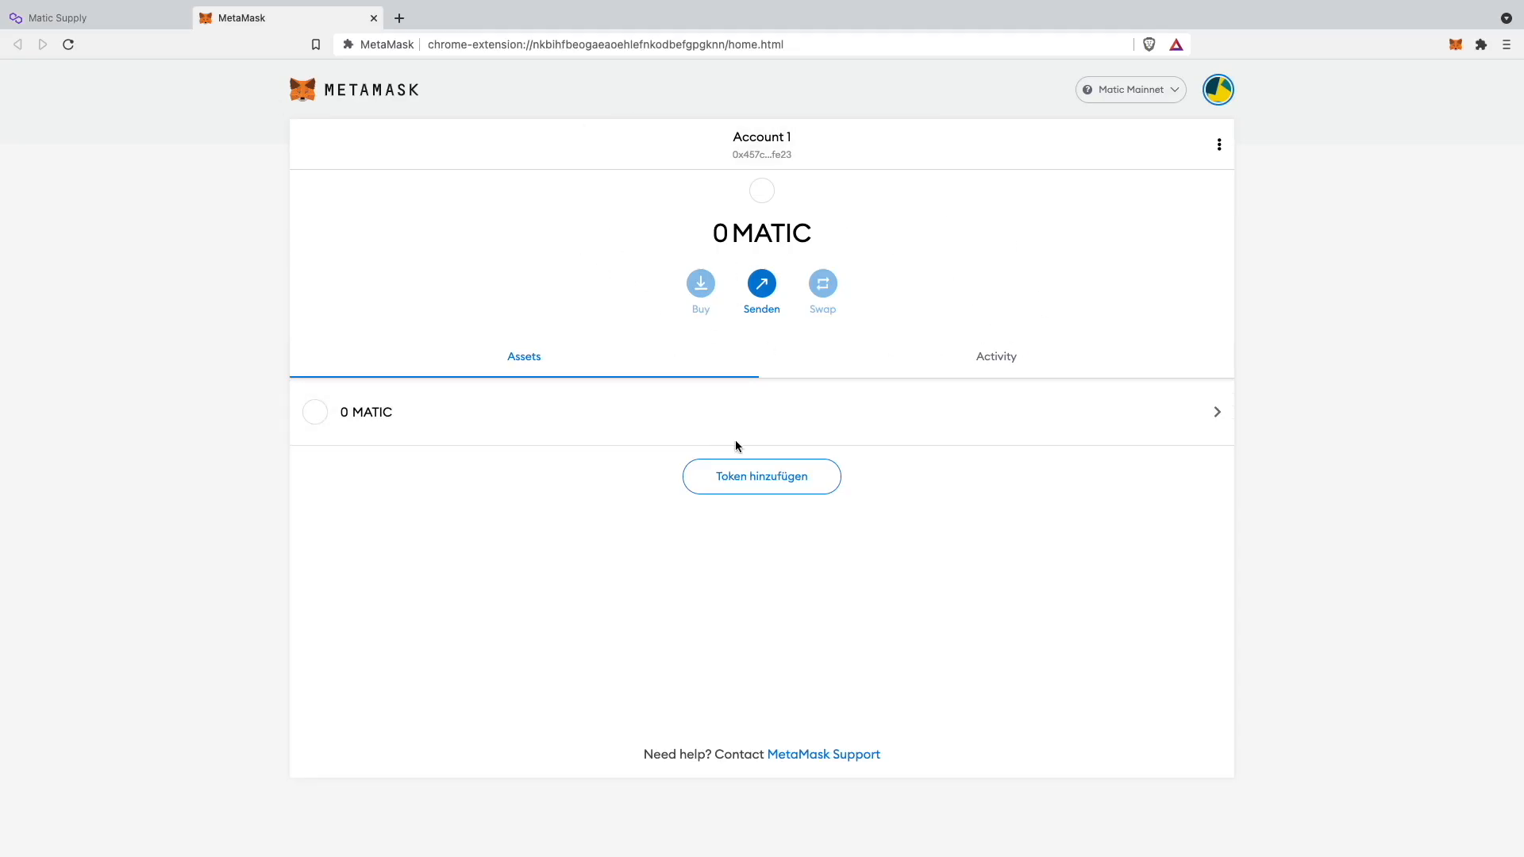
mouse_move(478, 549)
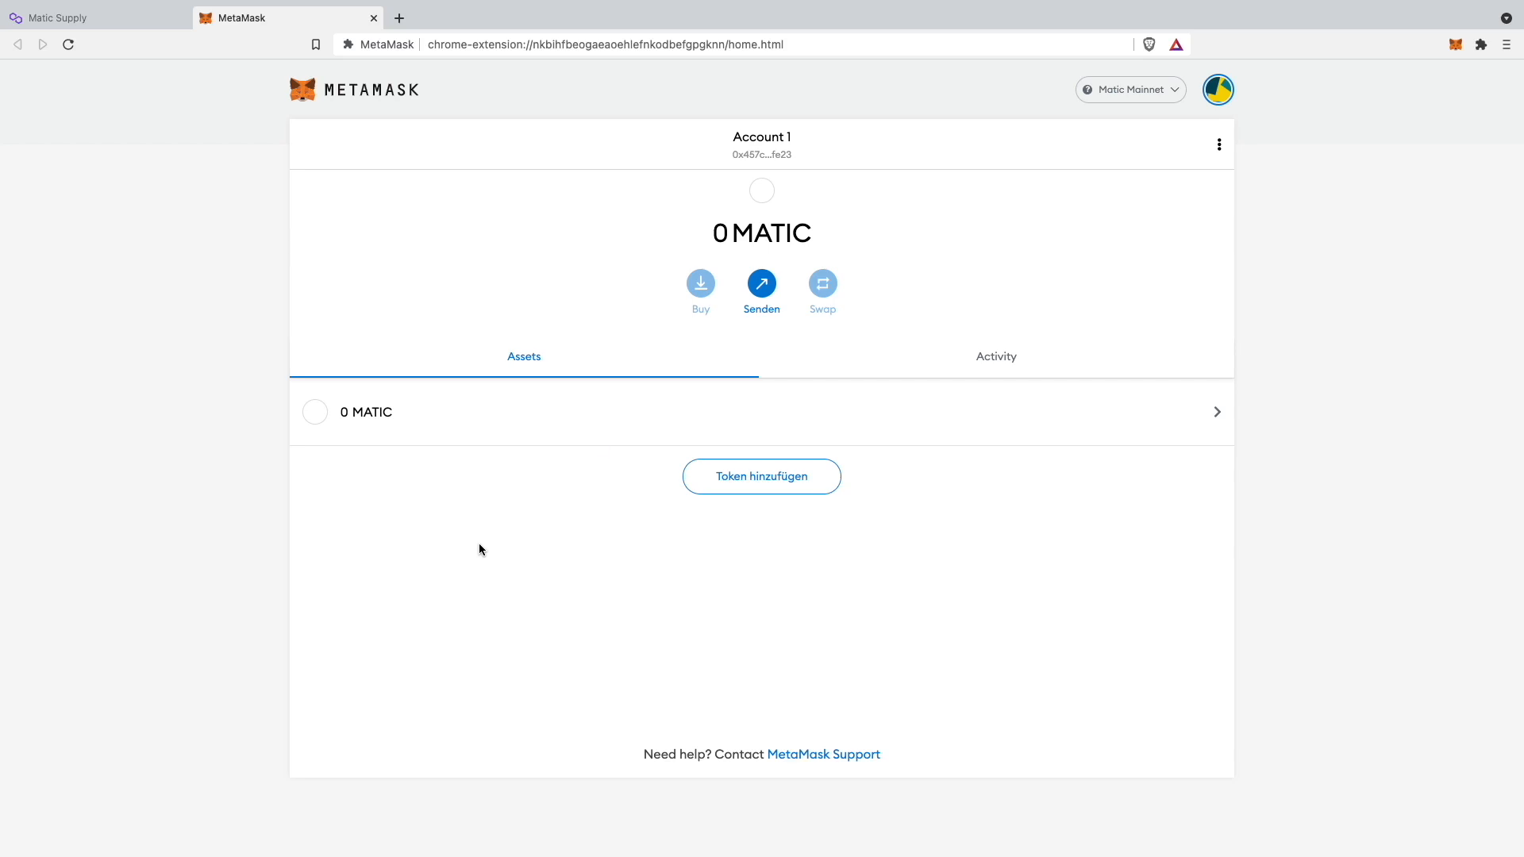
mouse_move(761, 144)
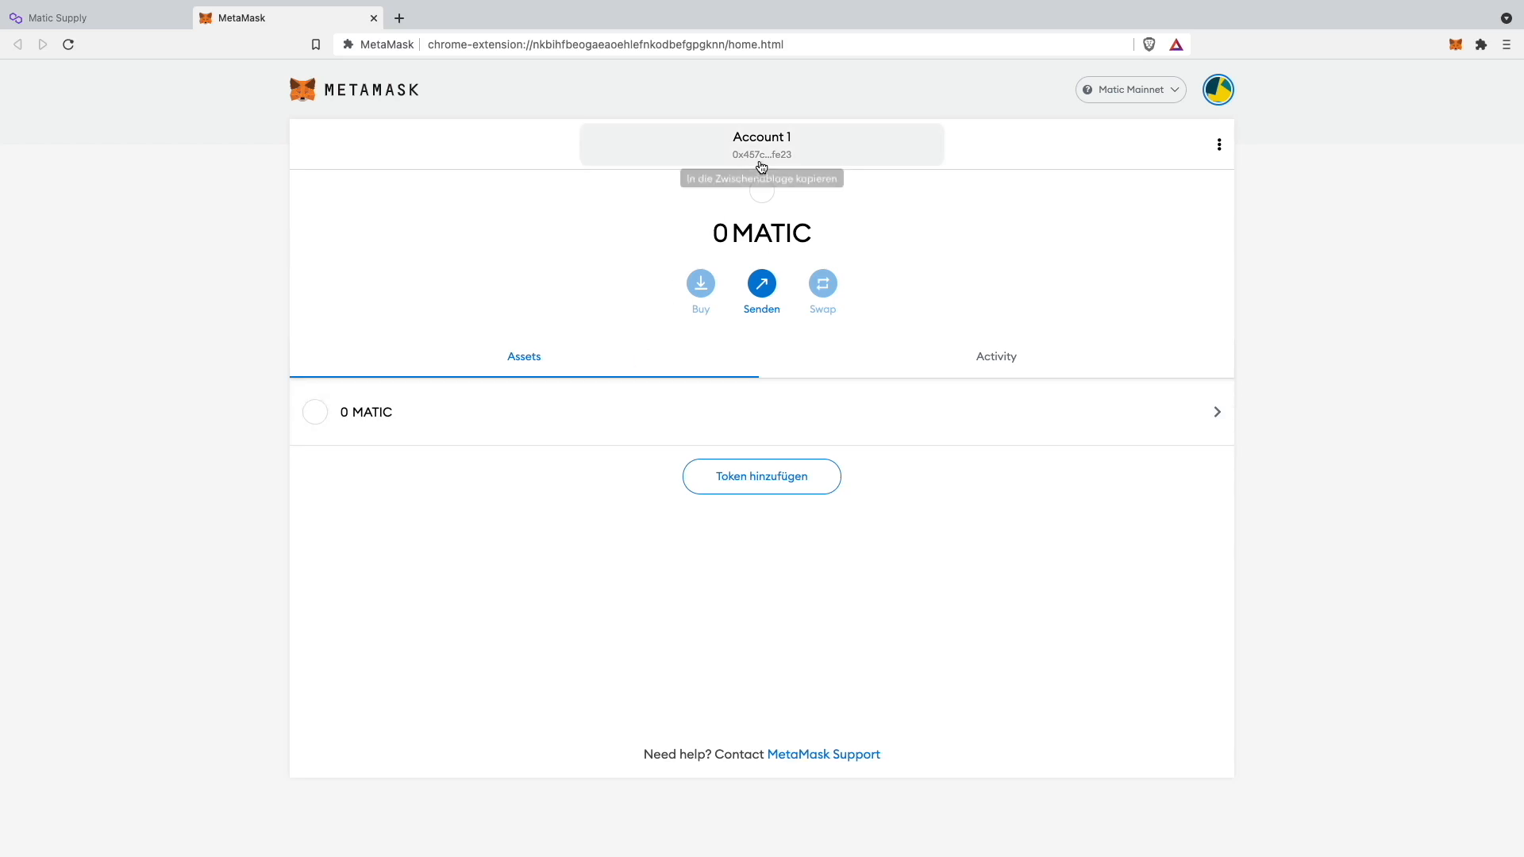
click(92, 18)
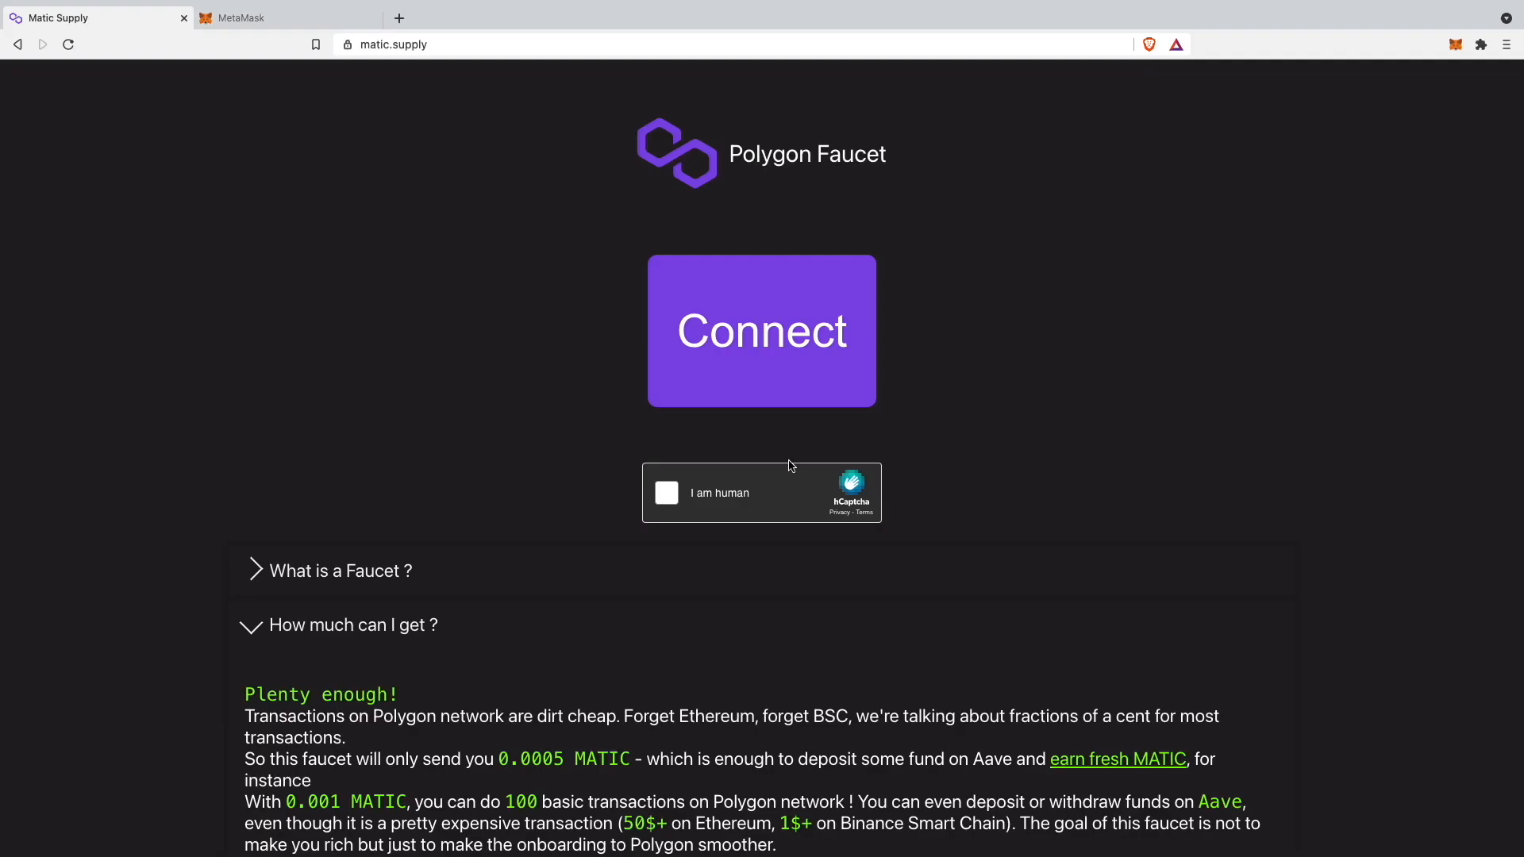
mouse_move(443, 240)
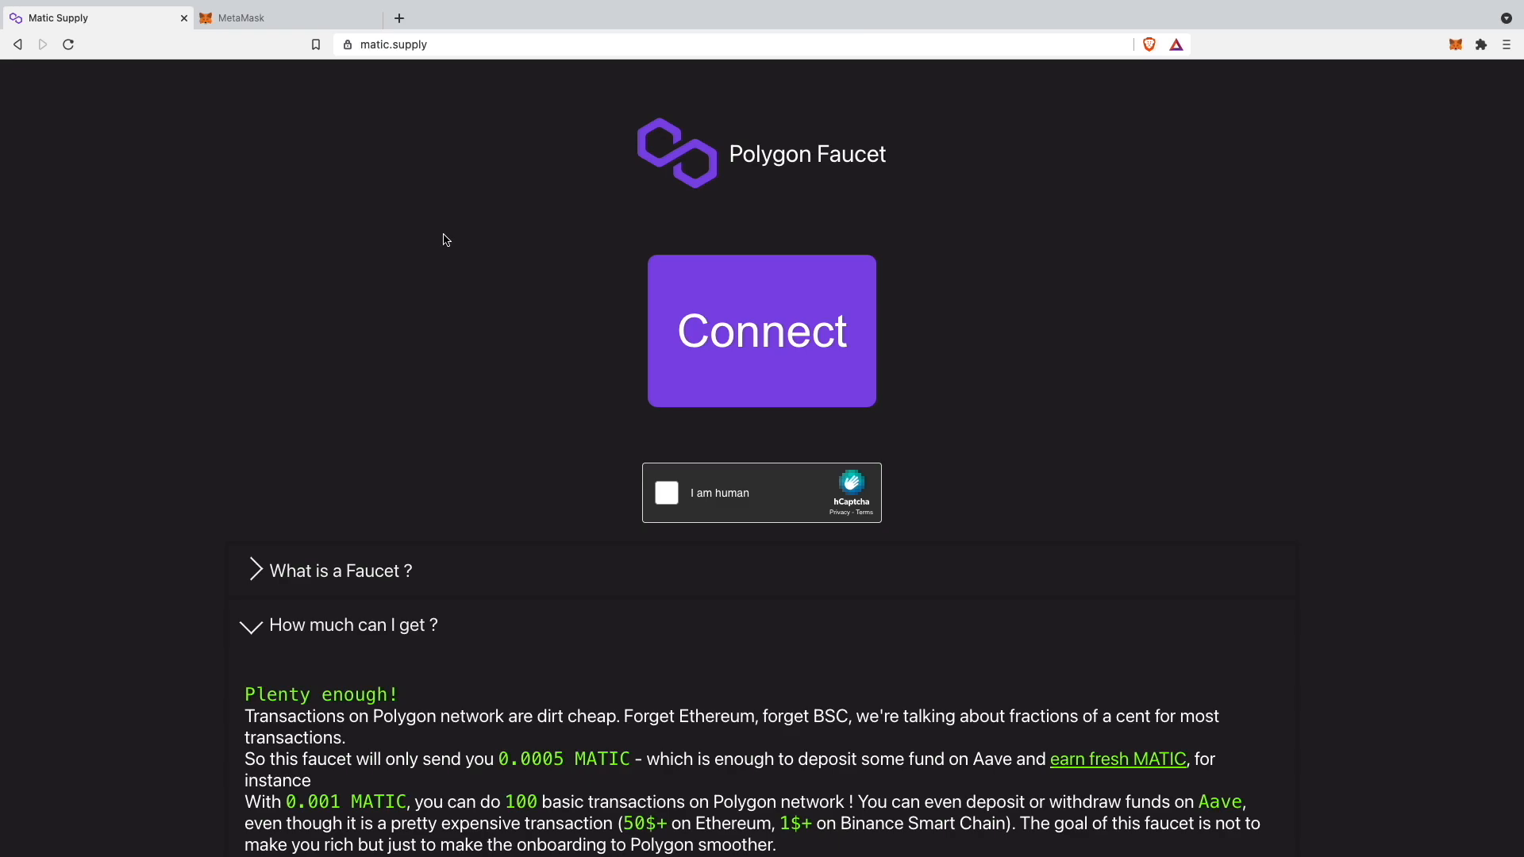
Connect MetaMask Account 1 to the faucet so its address and zero balance appear
click(762, 330)
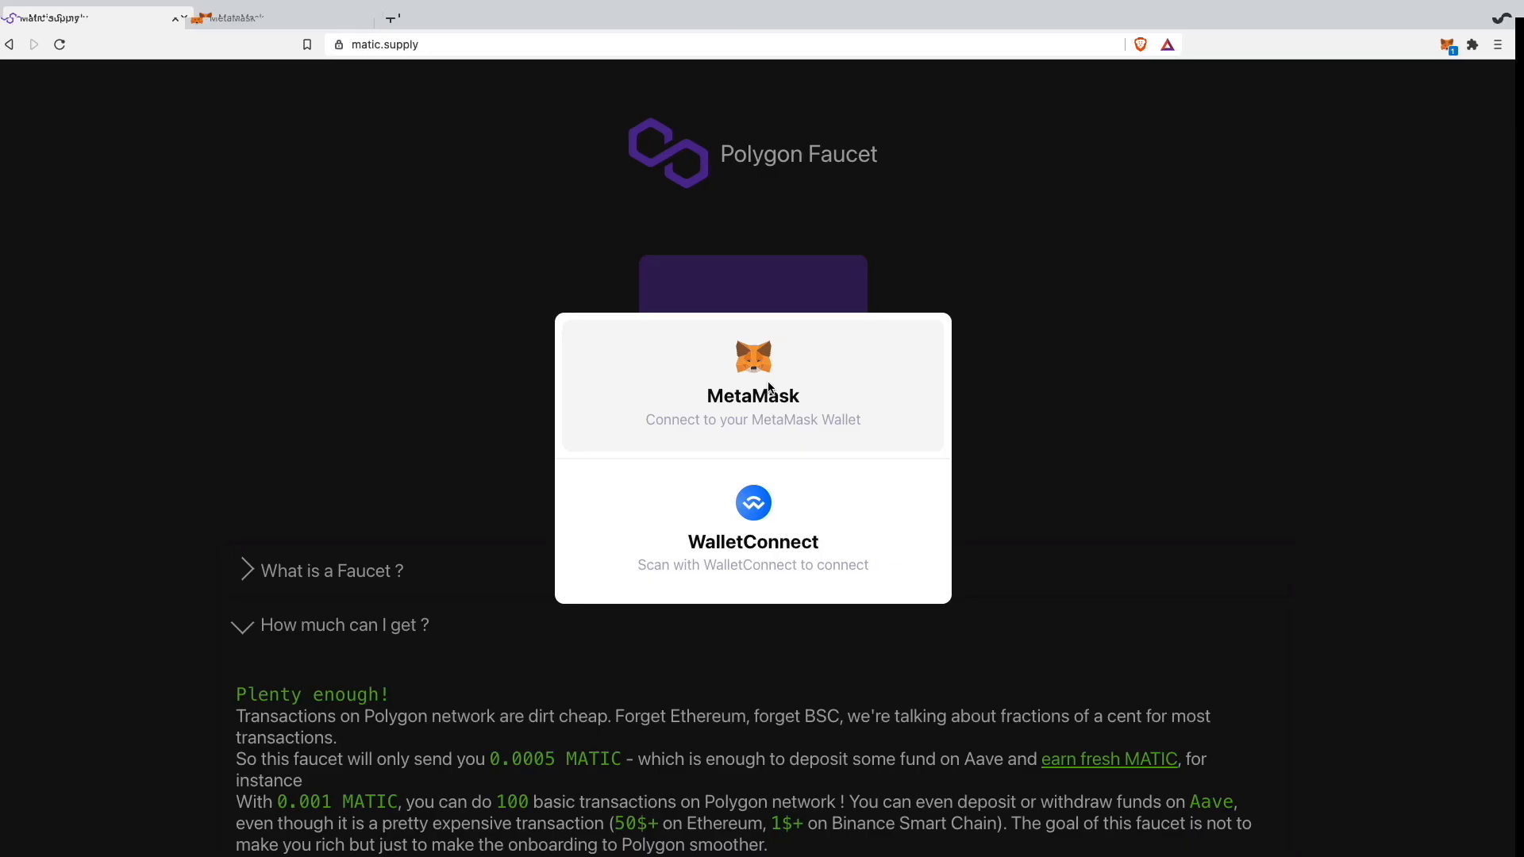
click(752, 384)
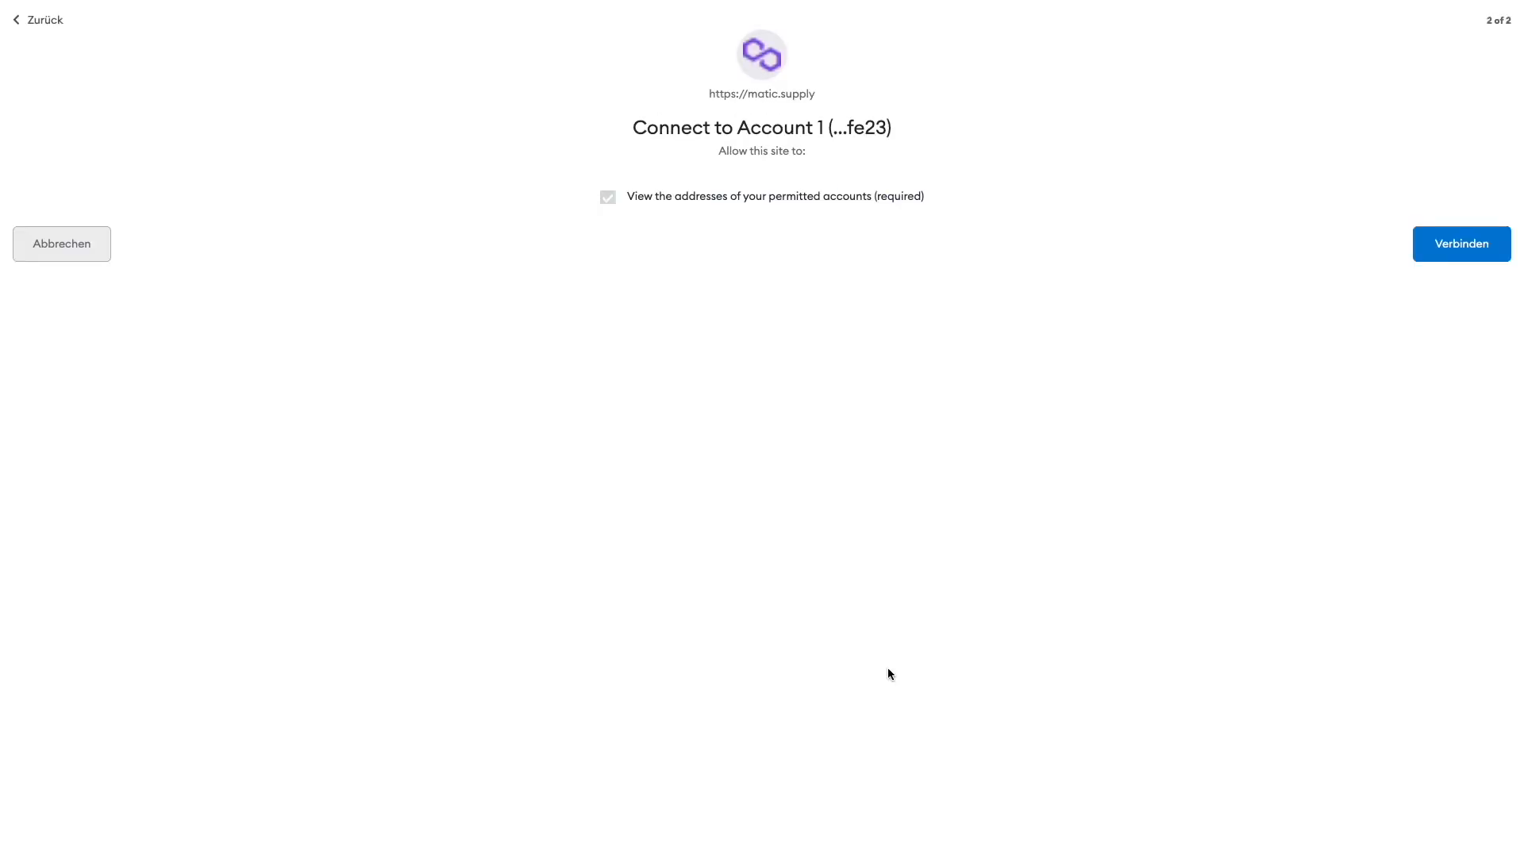
click(1460, 243)
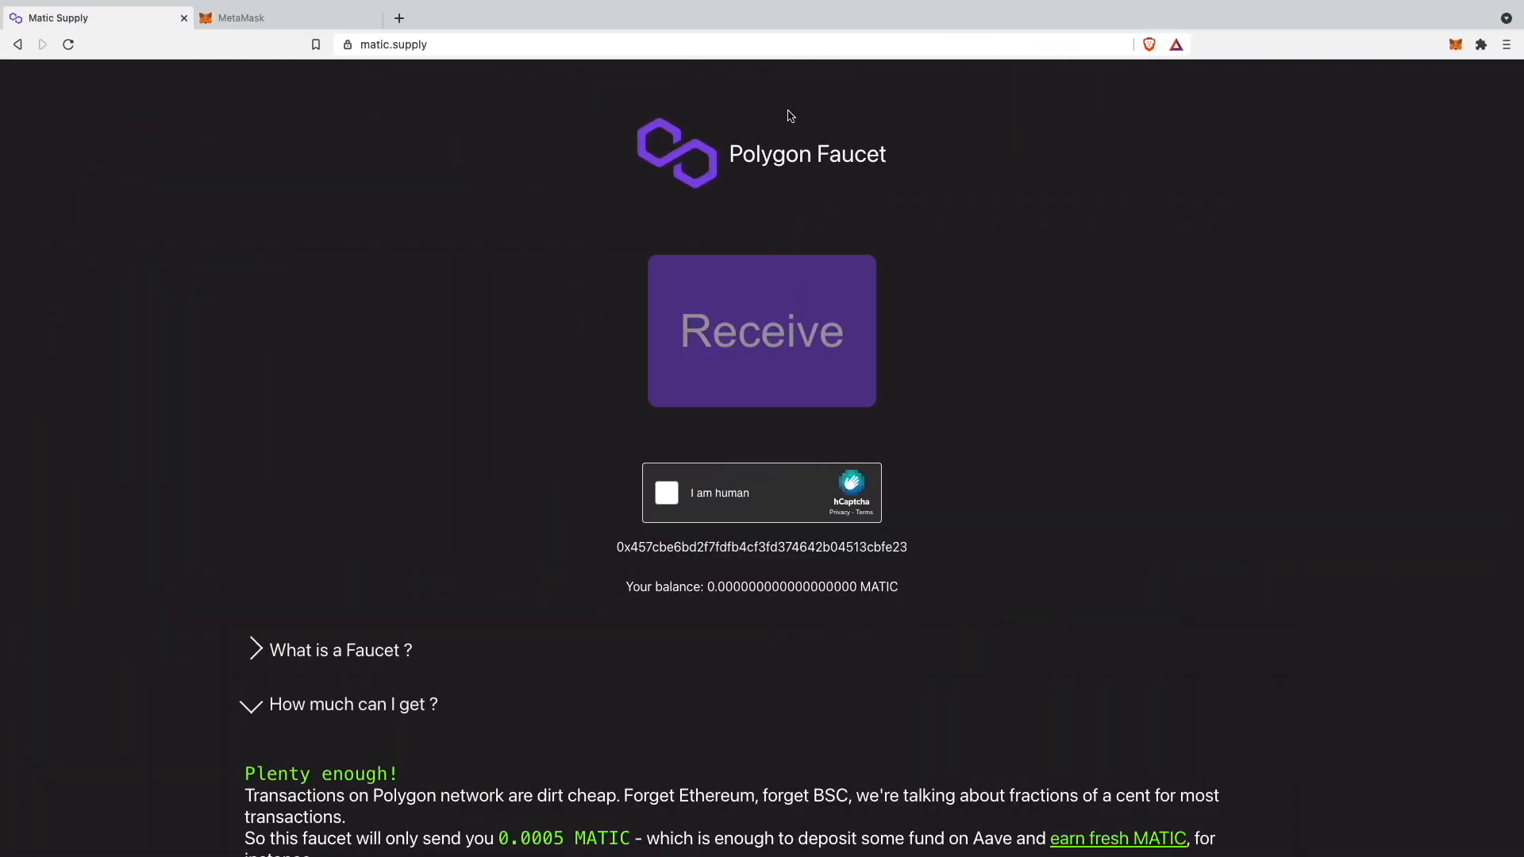
mouse_move(1334, 104)
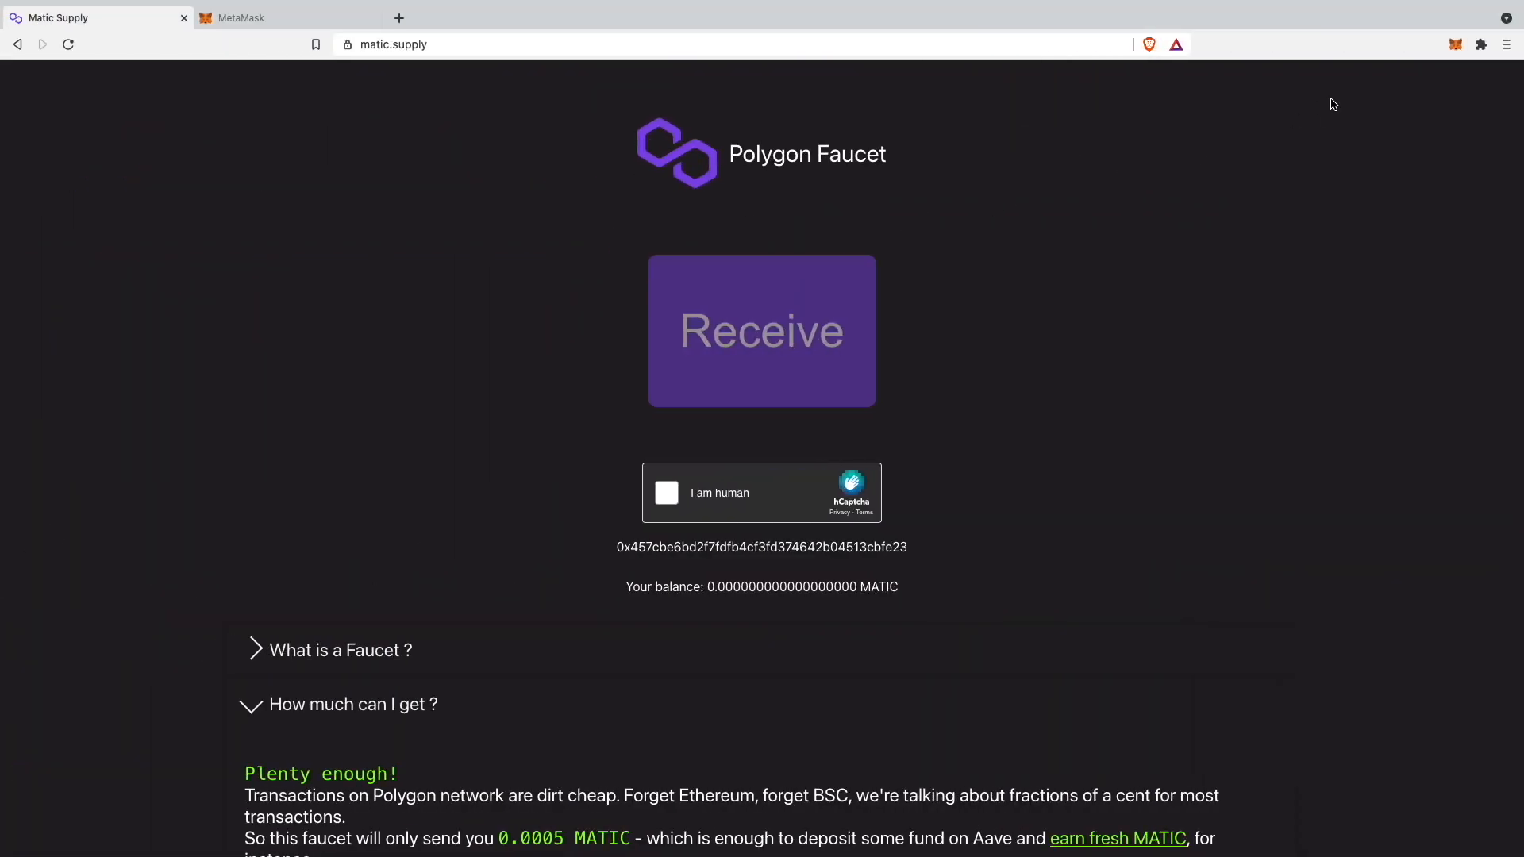
click(1454, 45)
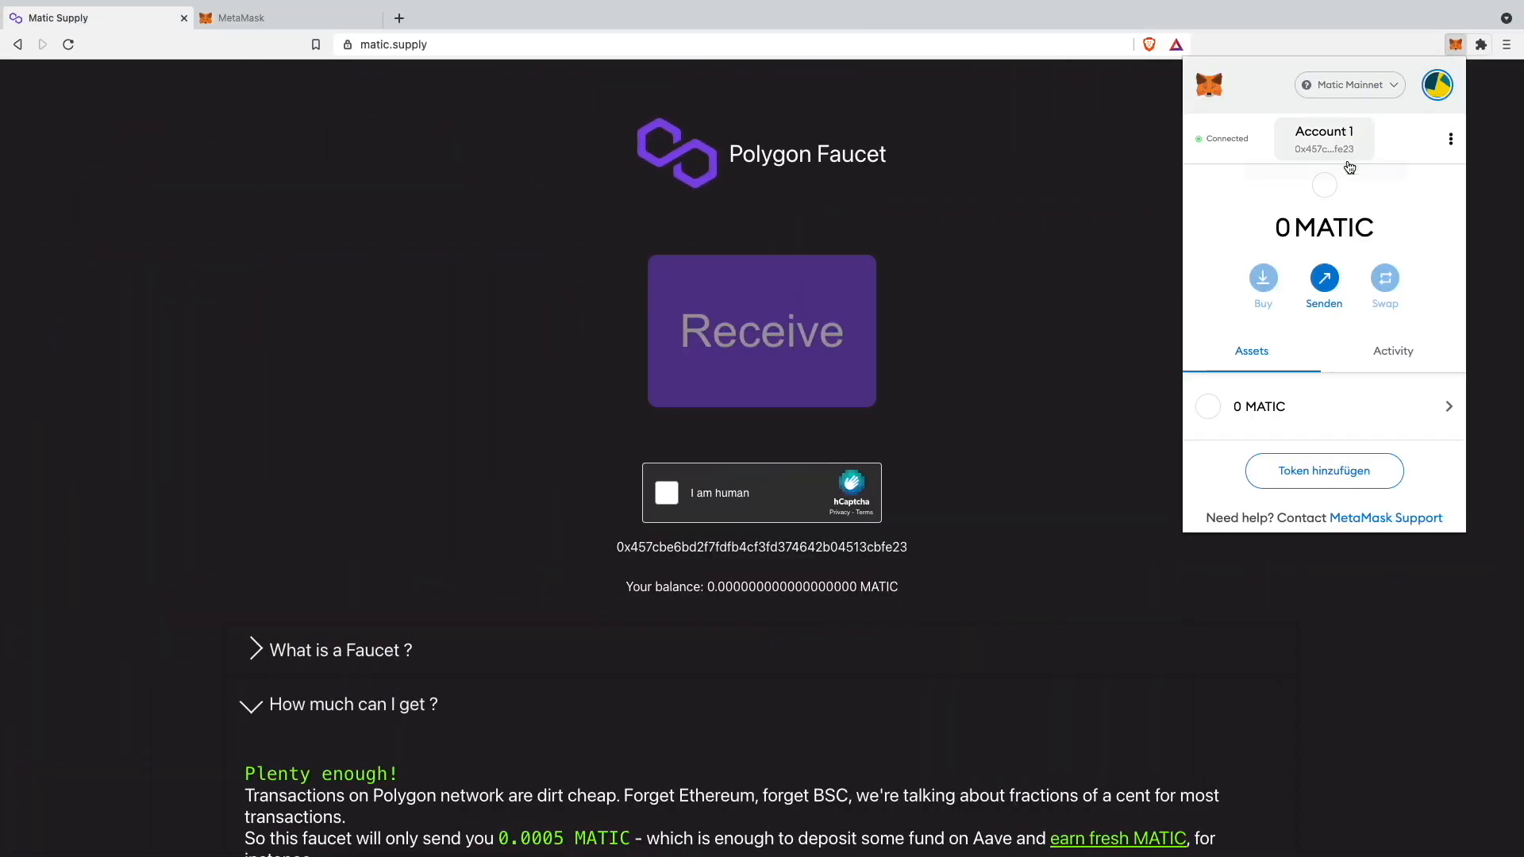
click(1450, 139)
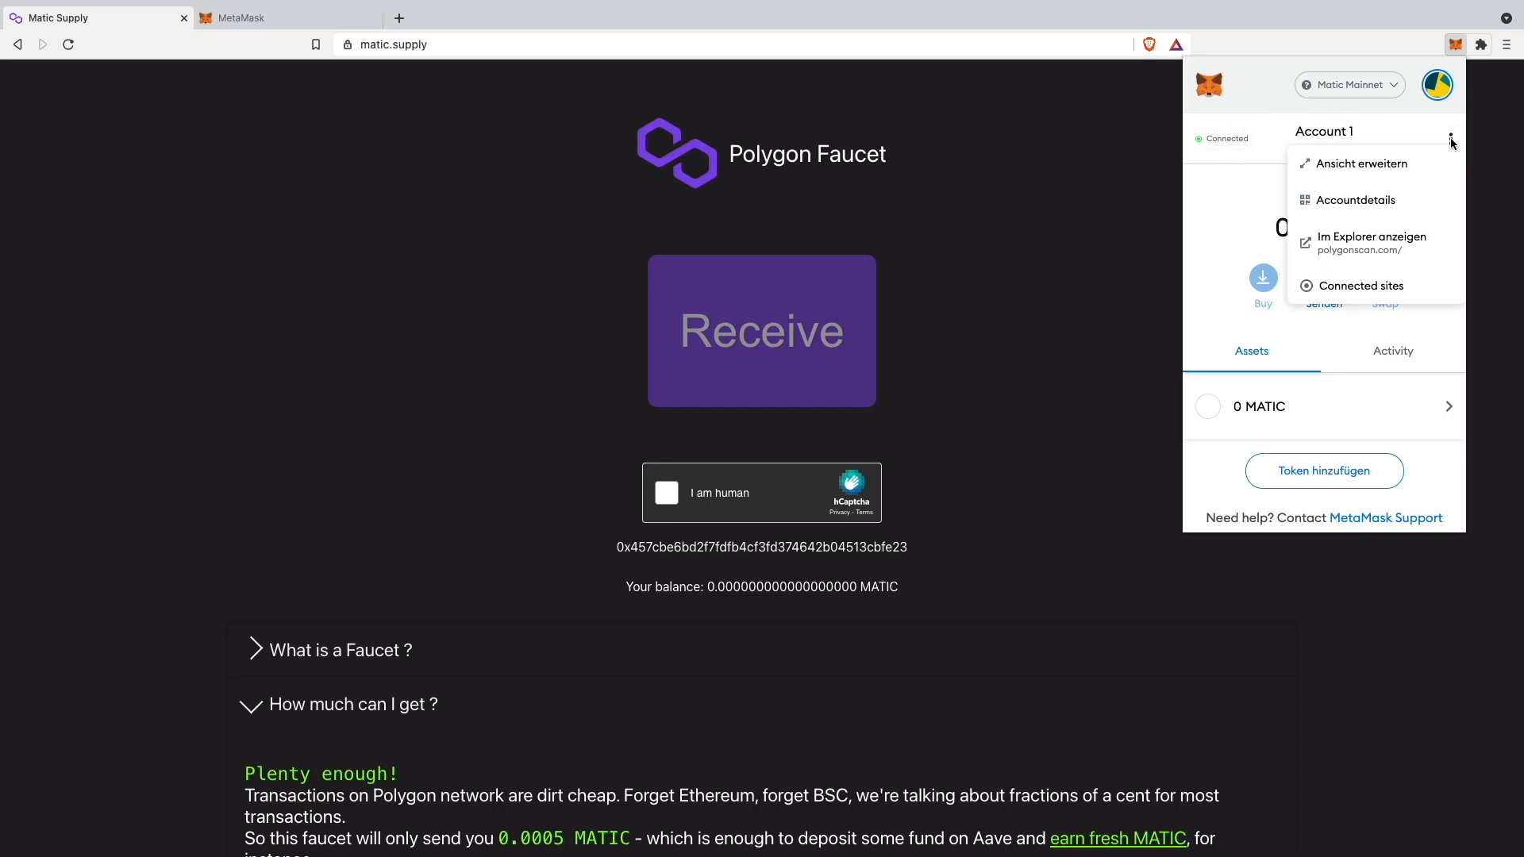
click(1360, 285)
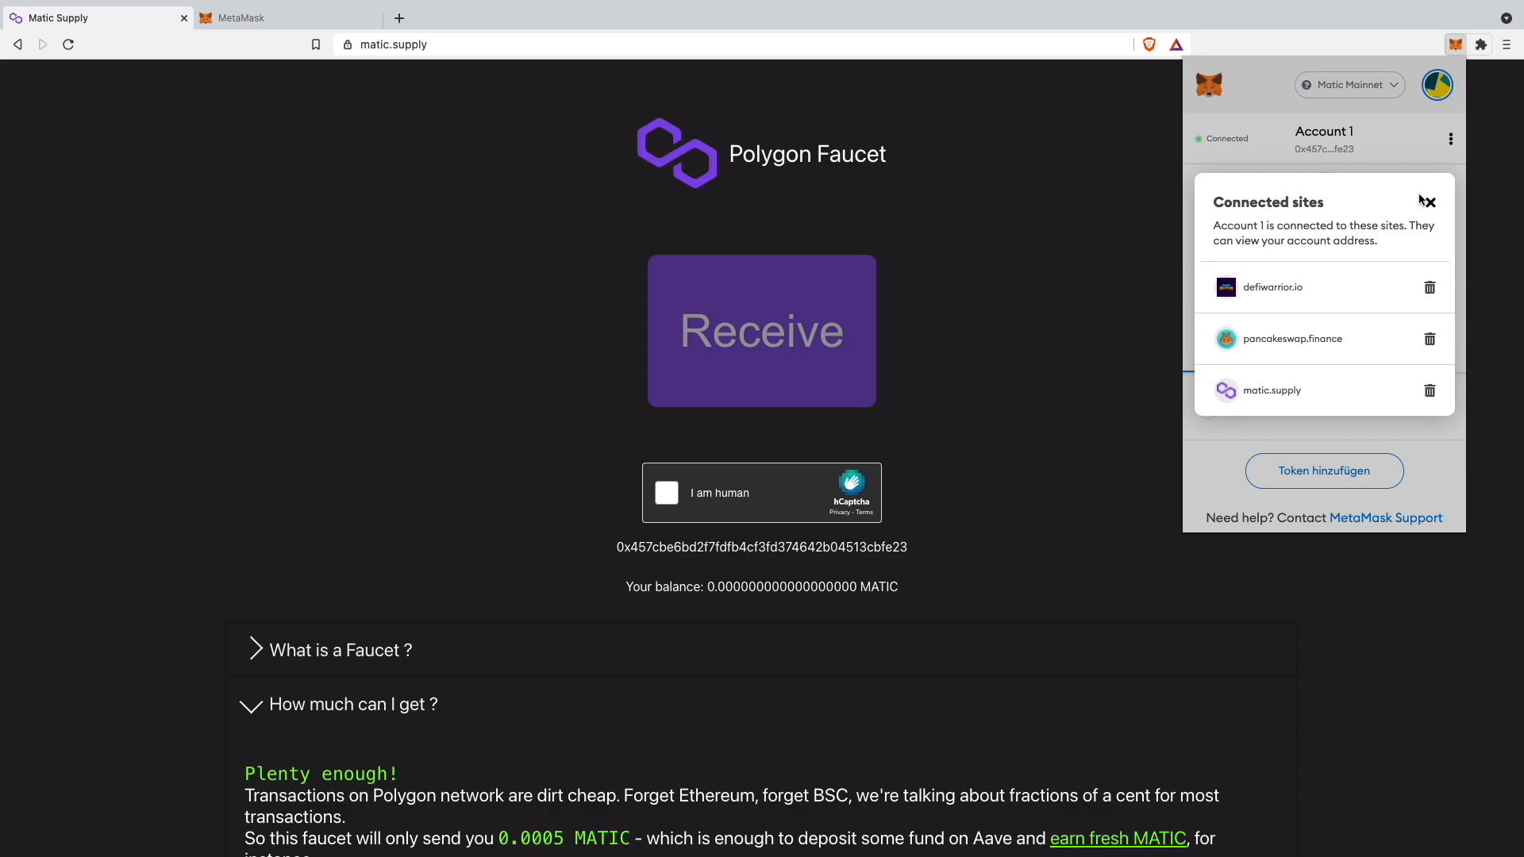
click(1427, 202)
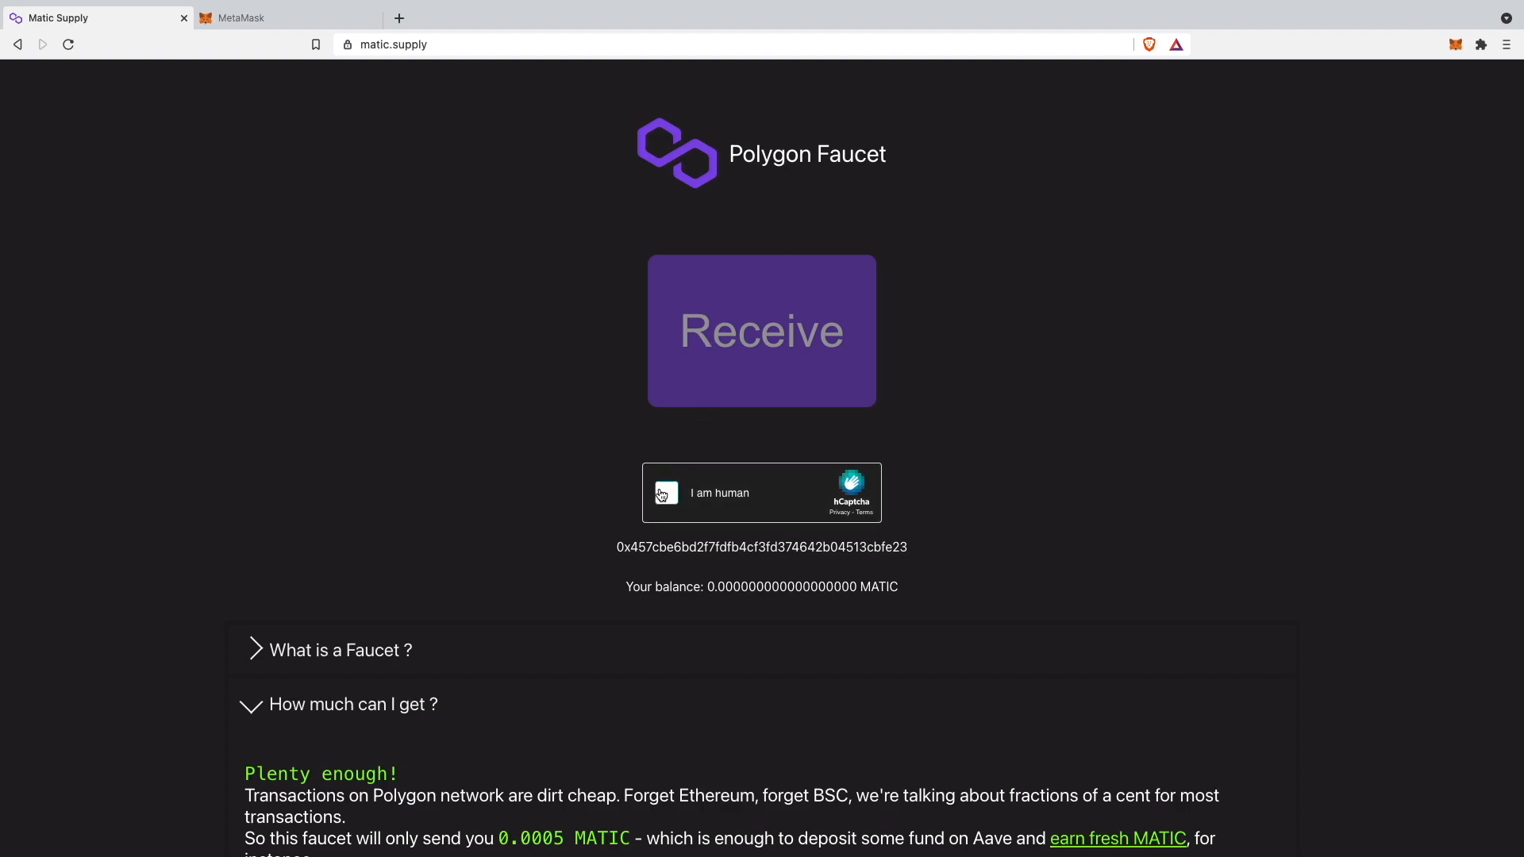
Tick hCaptcha 'I am human', select the motorcycle images, and submit the challenge
click(665, 493)
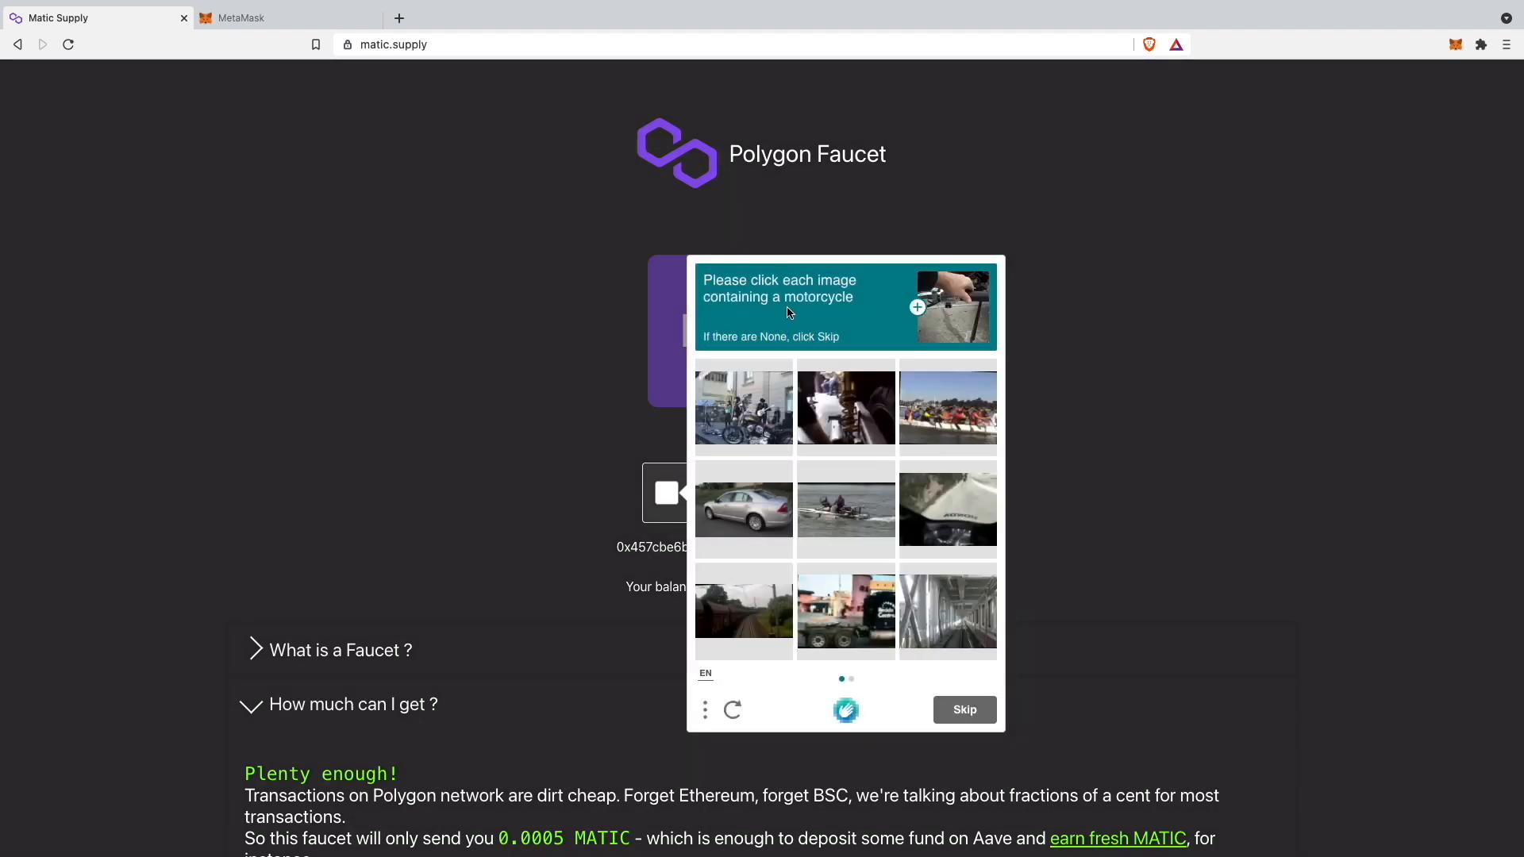
mouse_move(775, 193)
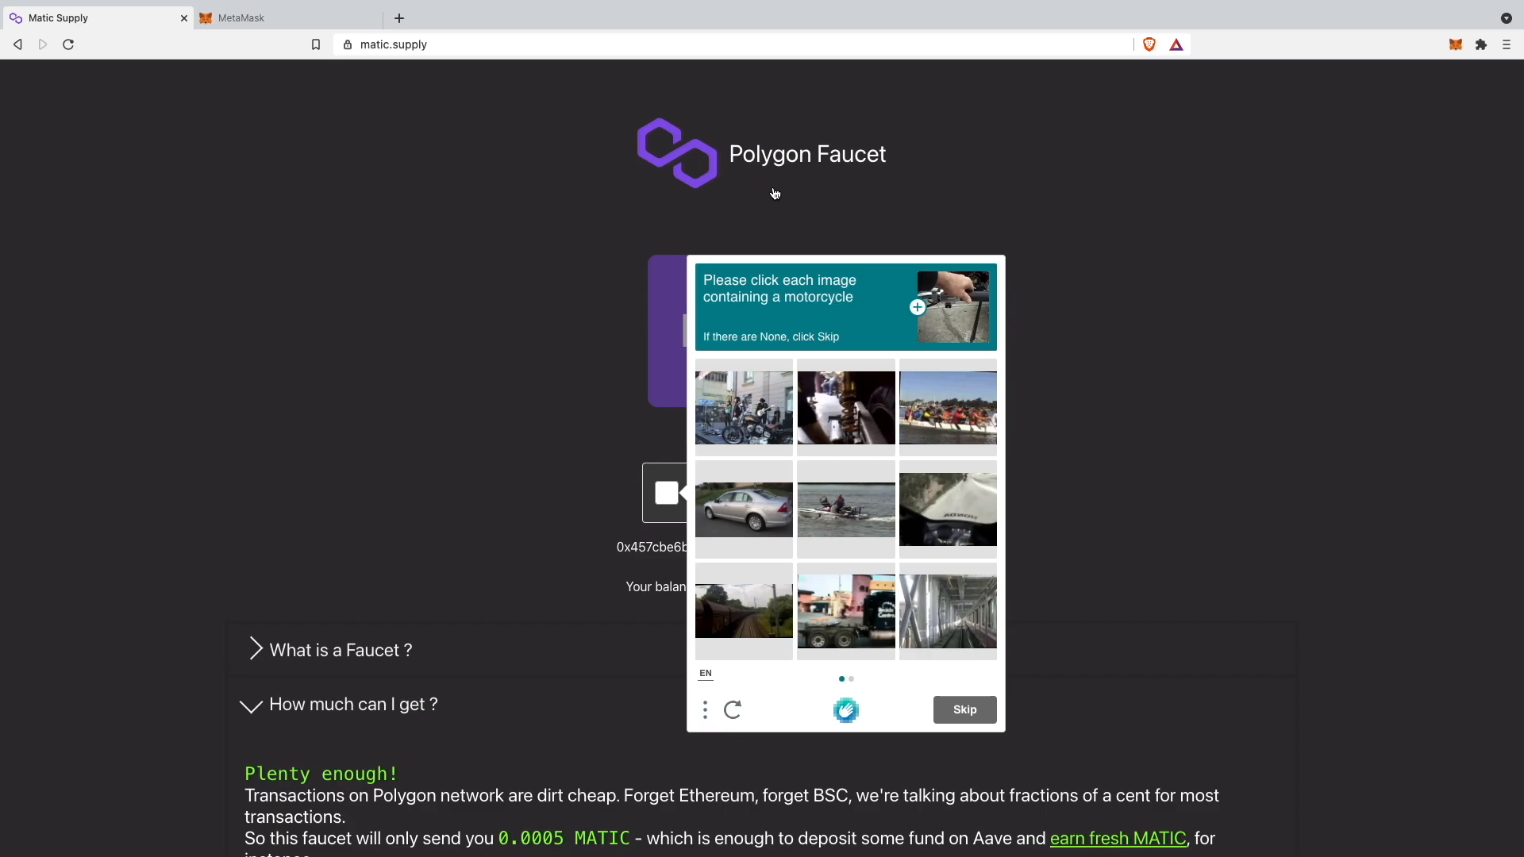
click(948, 508)
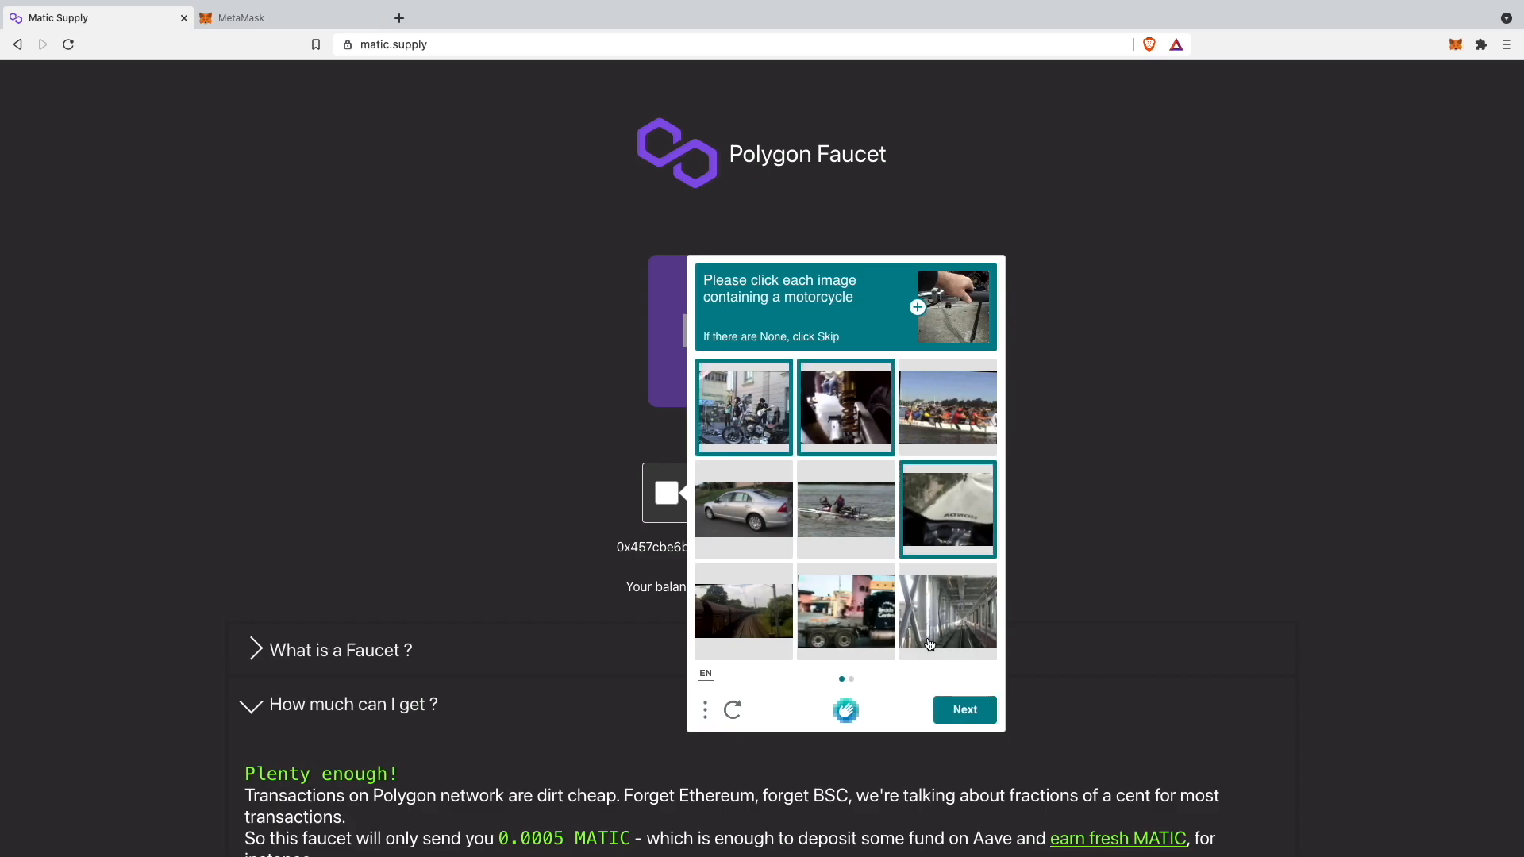
click(965, 710)
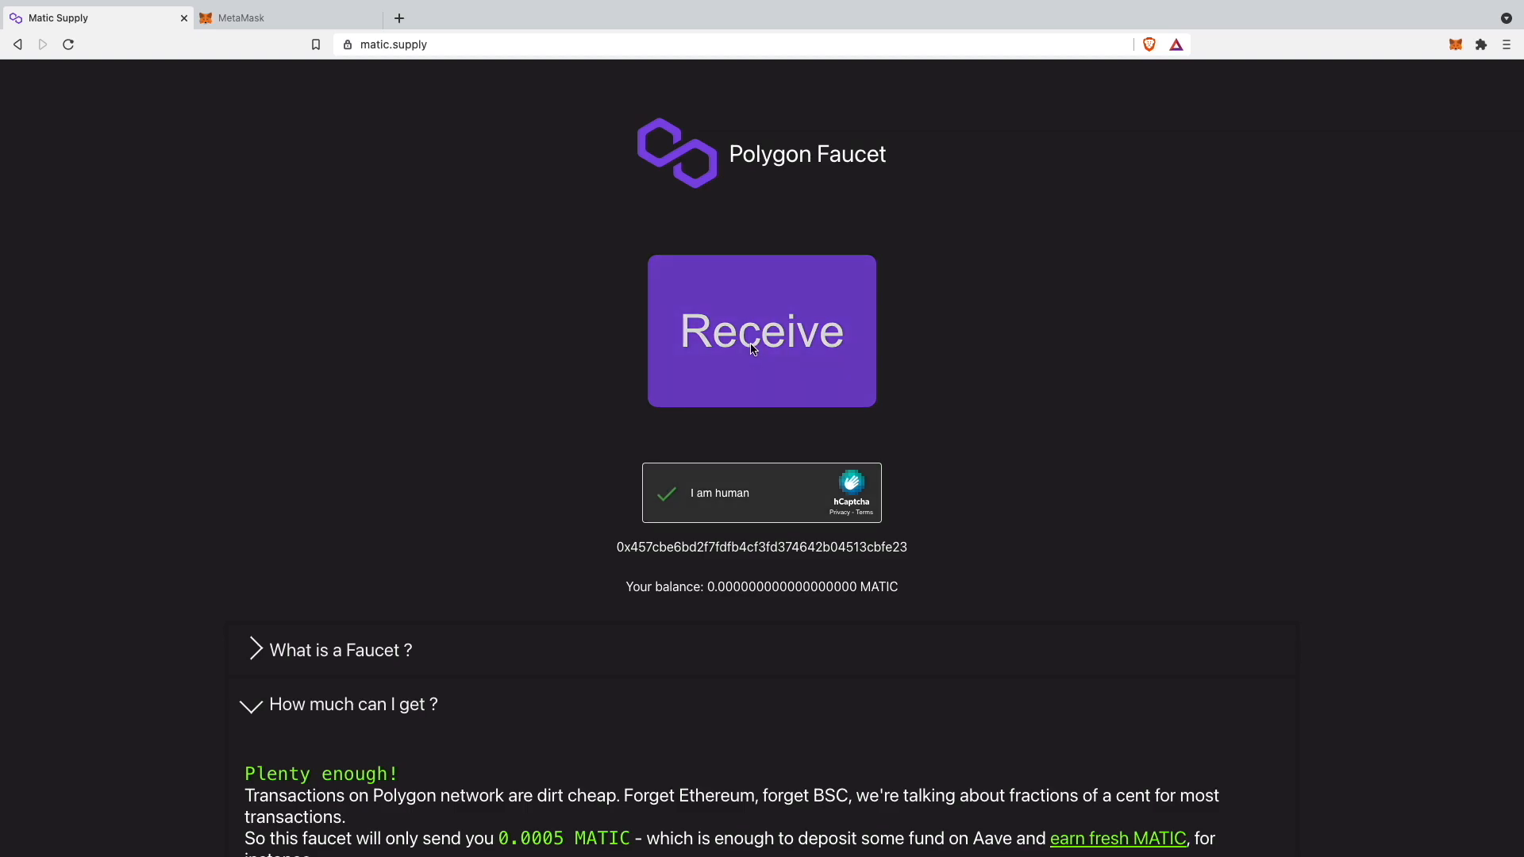
Press Receive to request MATIC, leaving the button showing Sending…
click(761, 330)
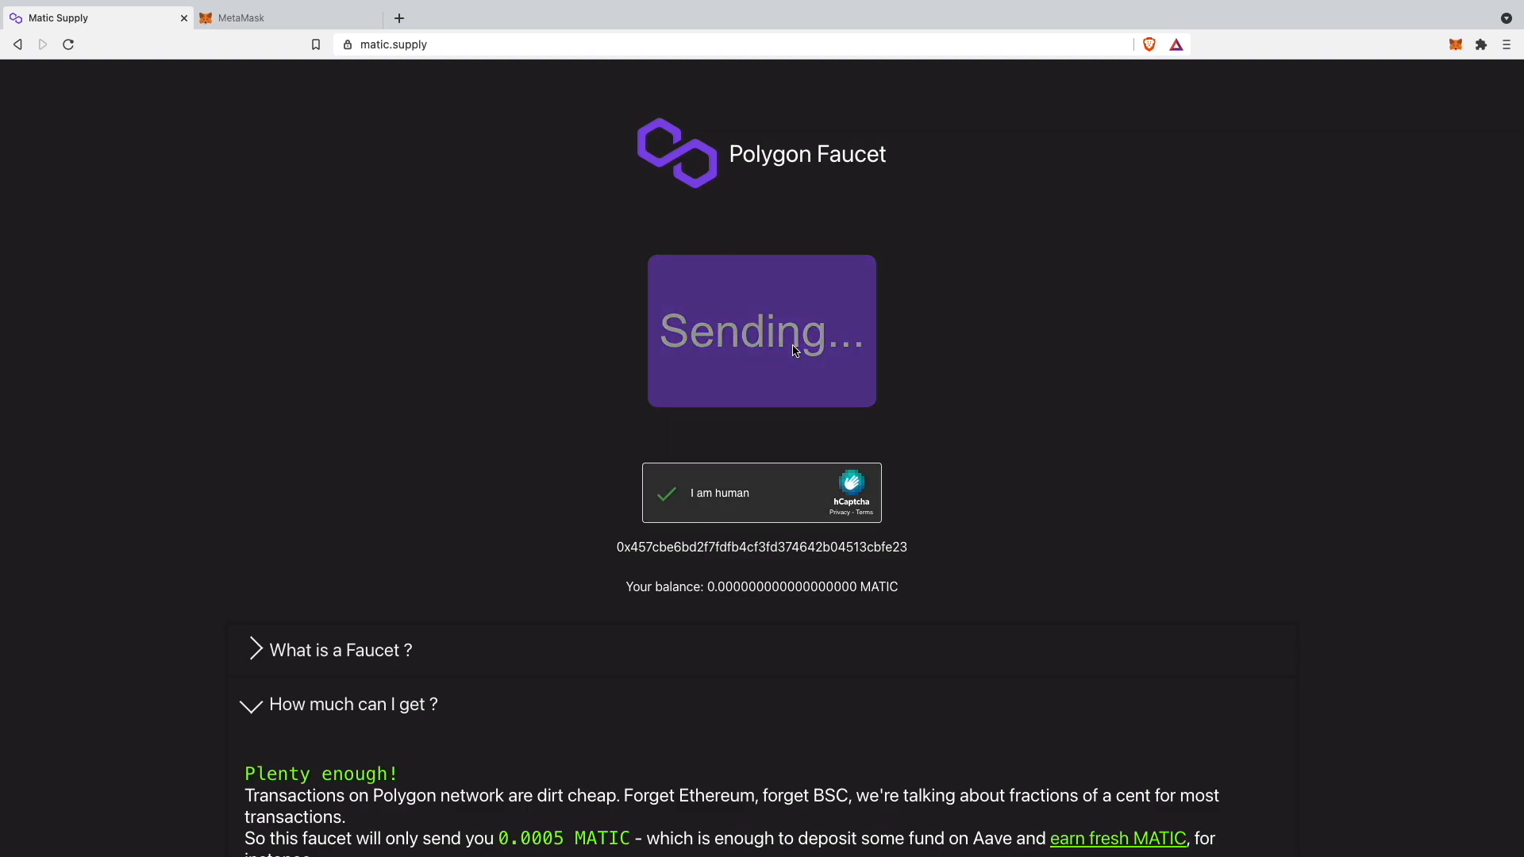
mouse_move(676, 403)
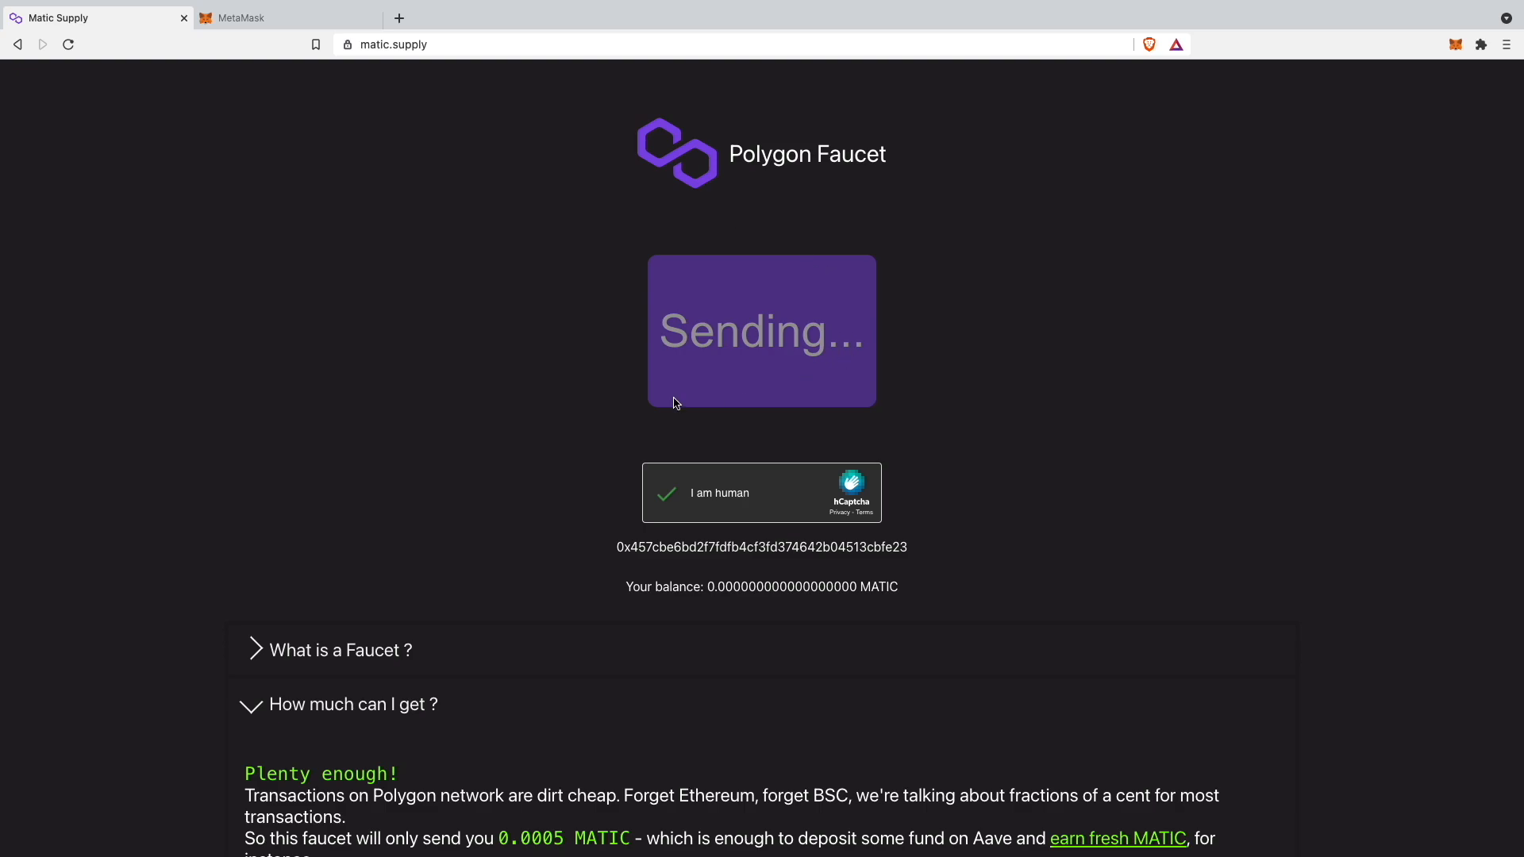
mouse_move(876, 255)
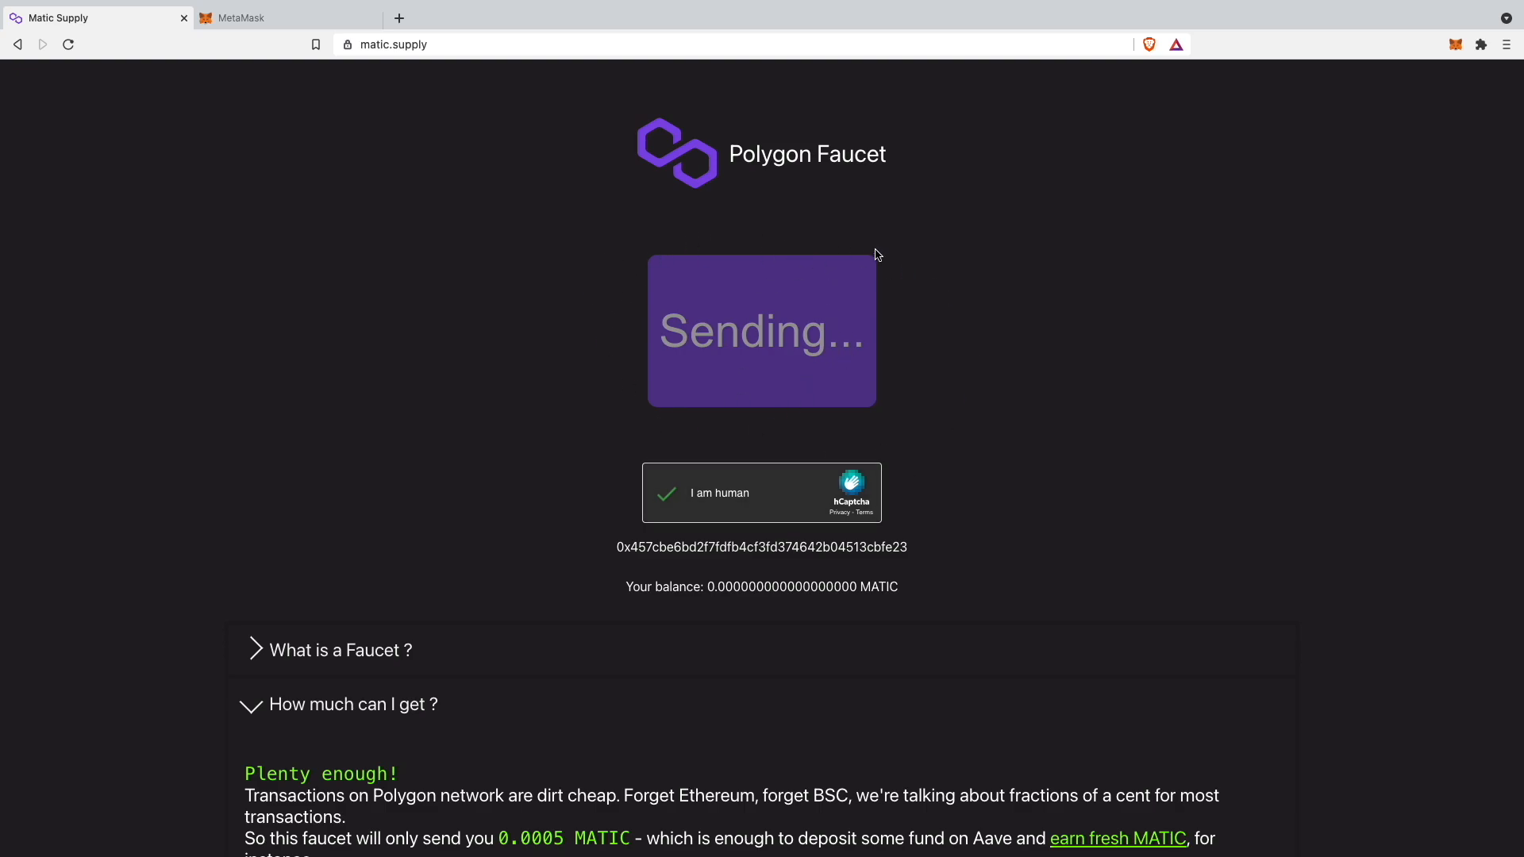
mouse_move(886, 119)
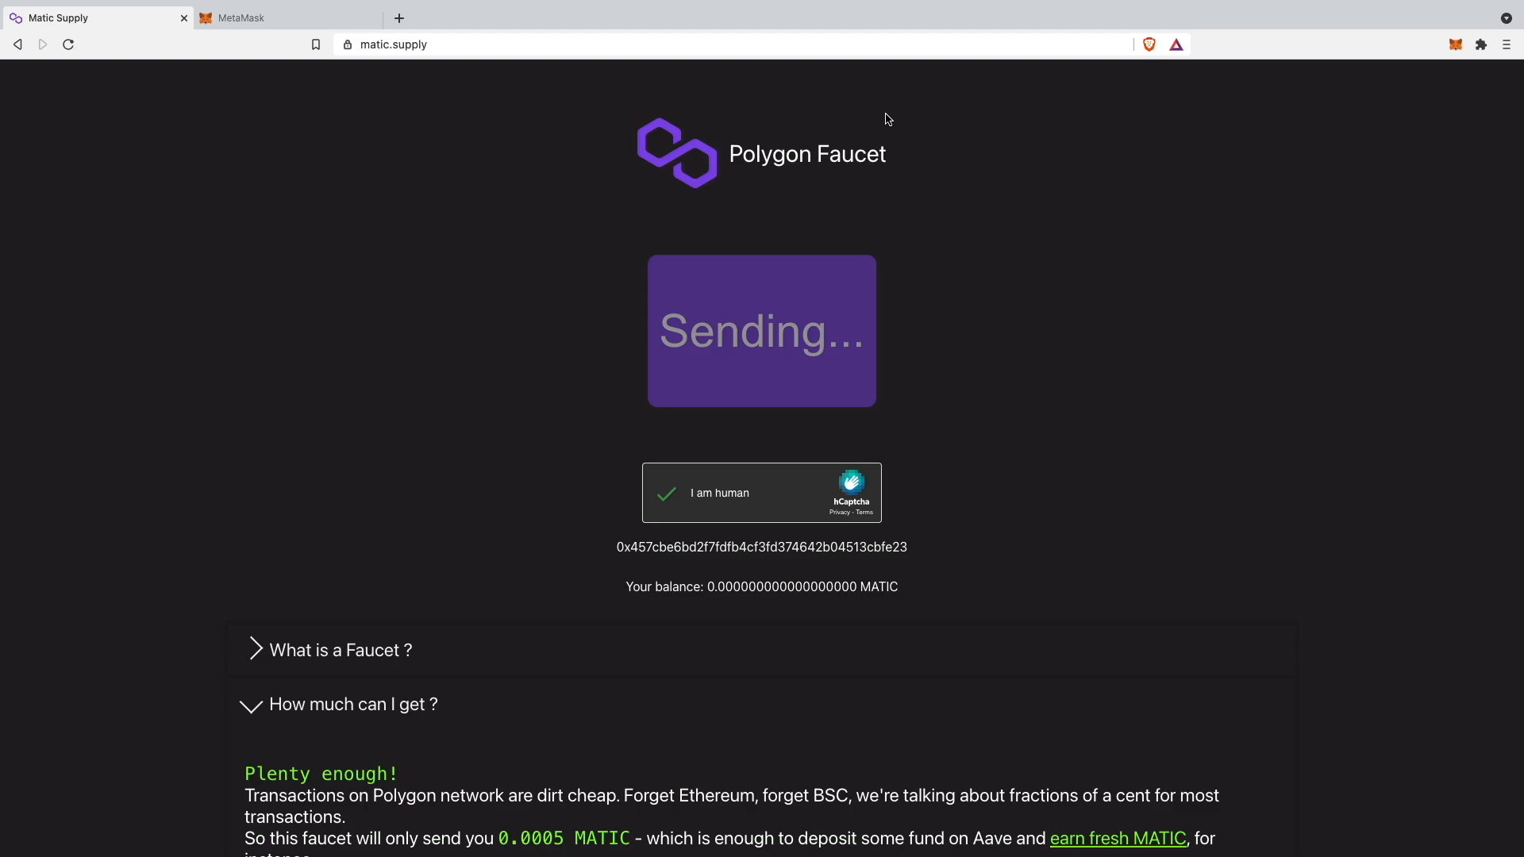
mouse_move(871, 313)
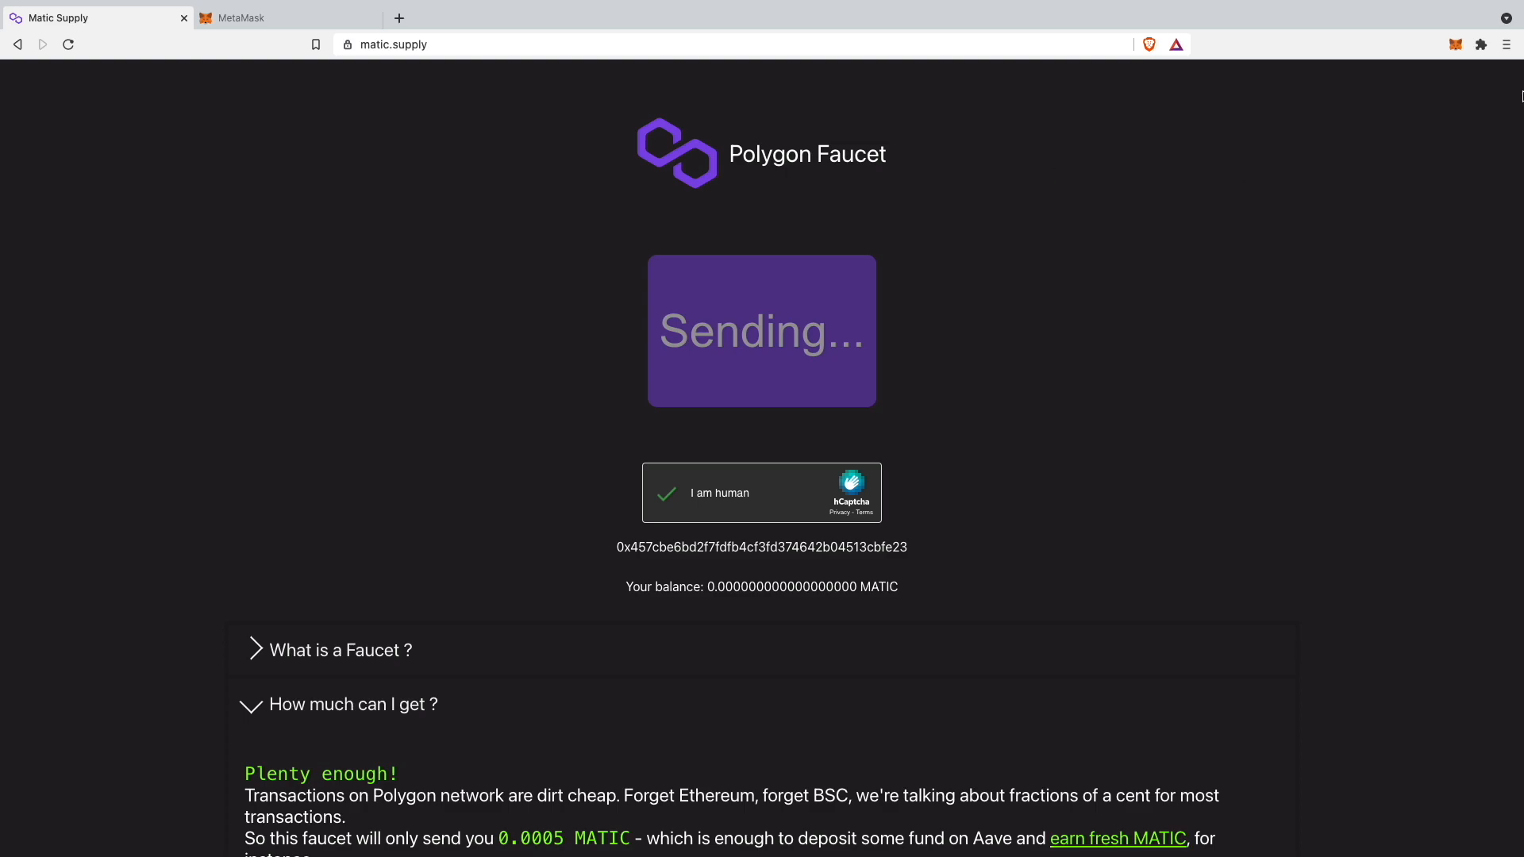
Check MetaMask twice, confirming Account 1 holds 0.0005 MATIC on Matic Mainnet
click(1455, 44)
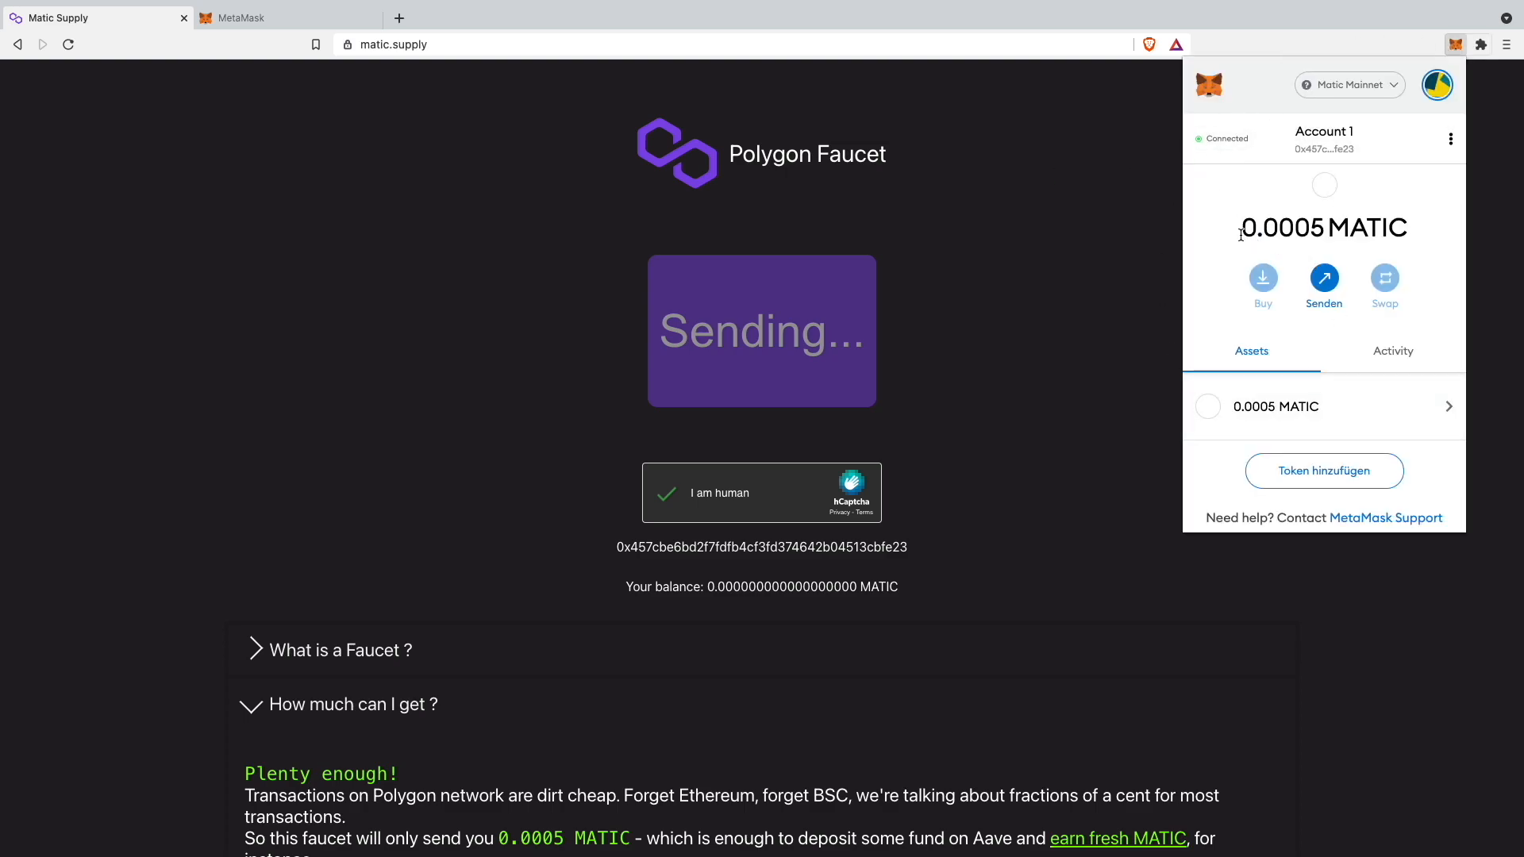
mouse_move(1315, 228)
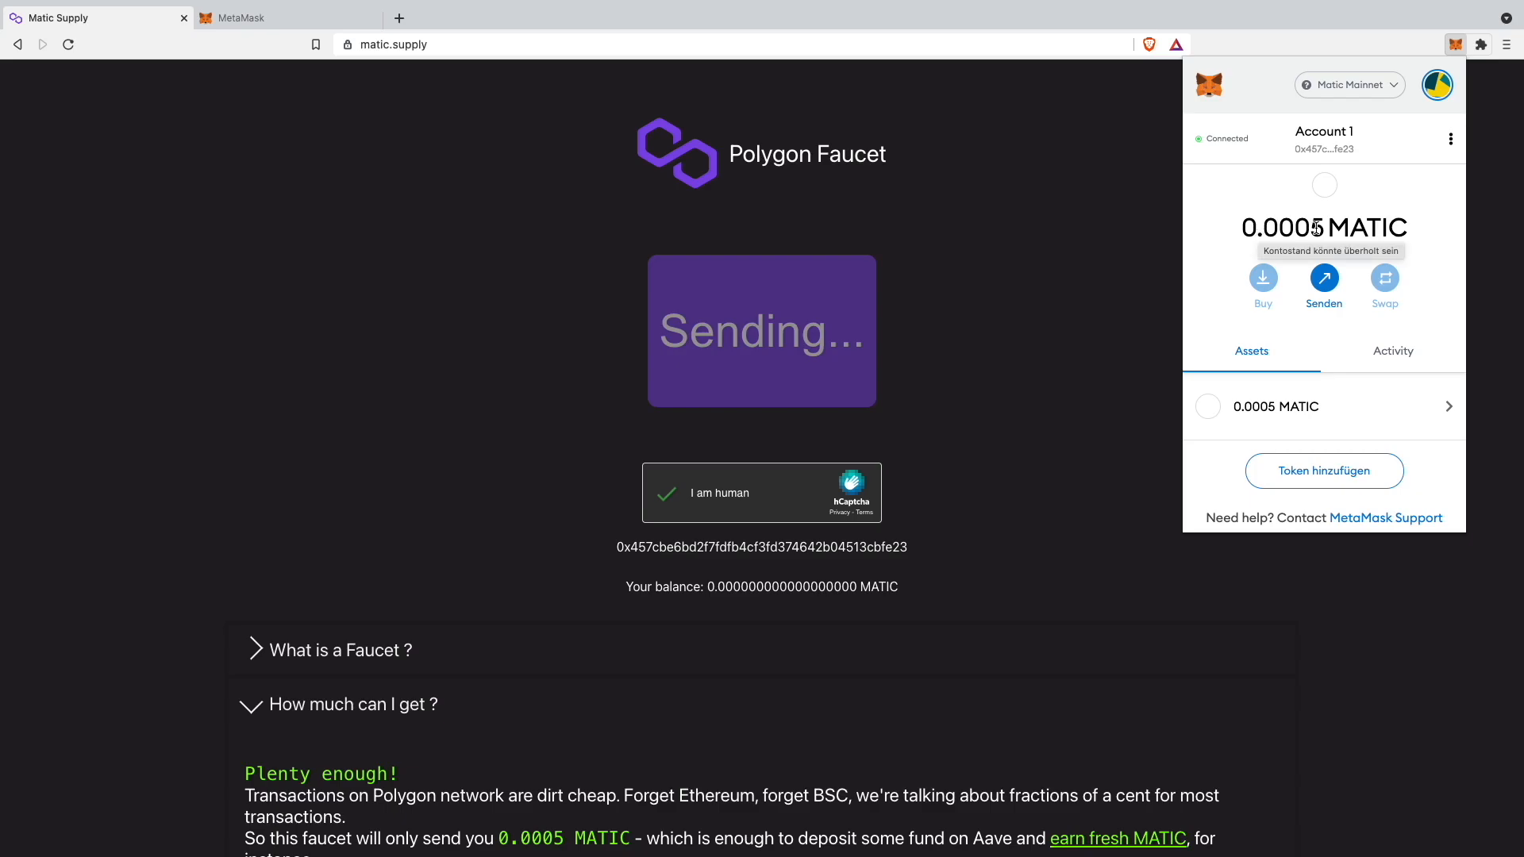
click(1323, 407)
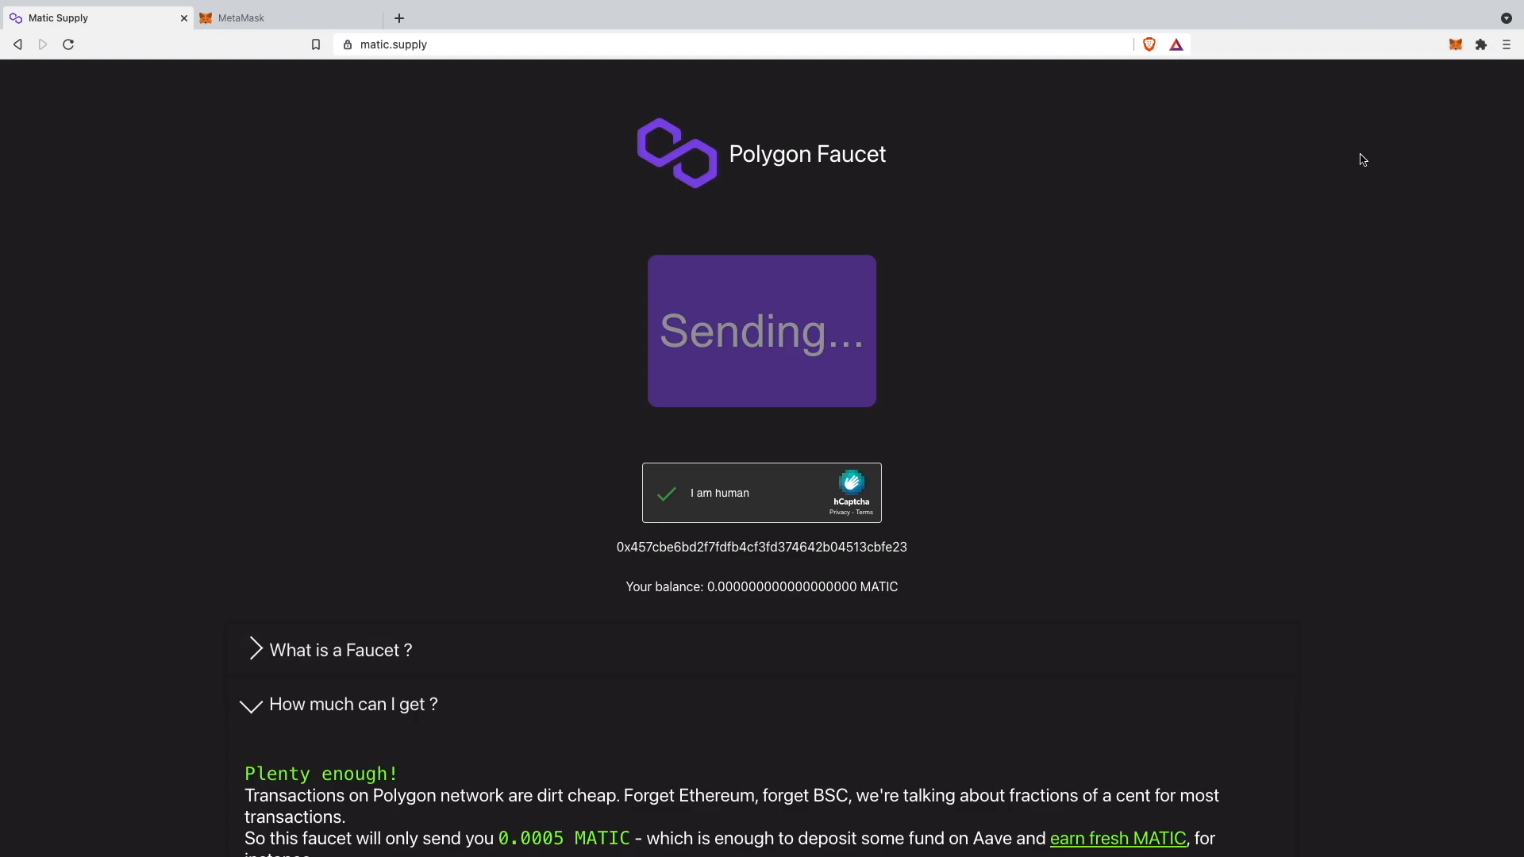
click(1455, 44)
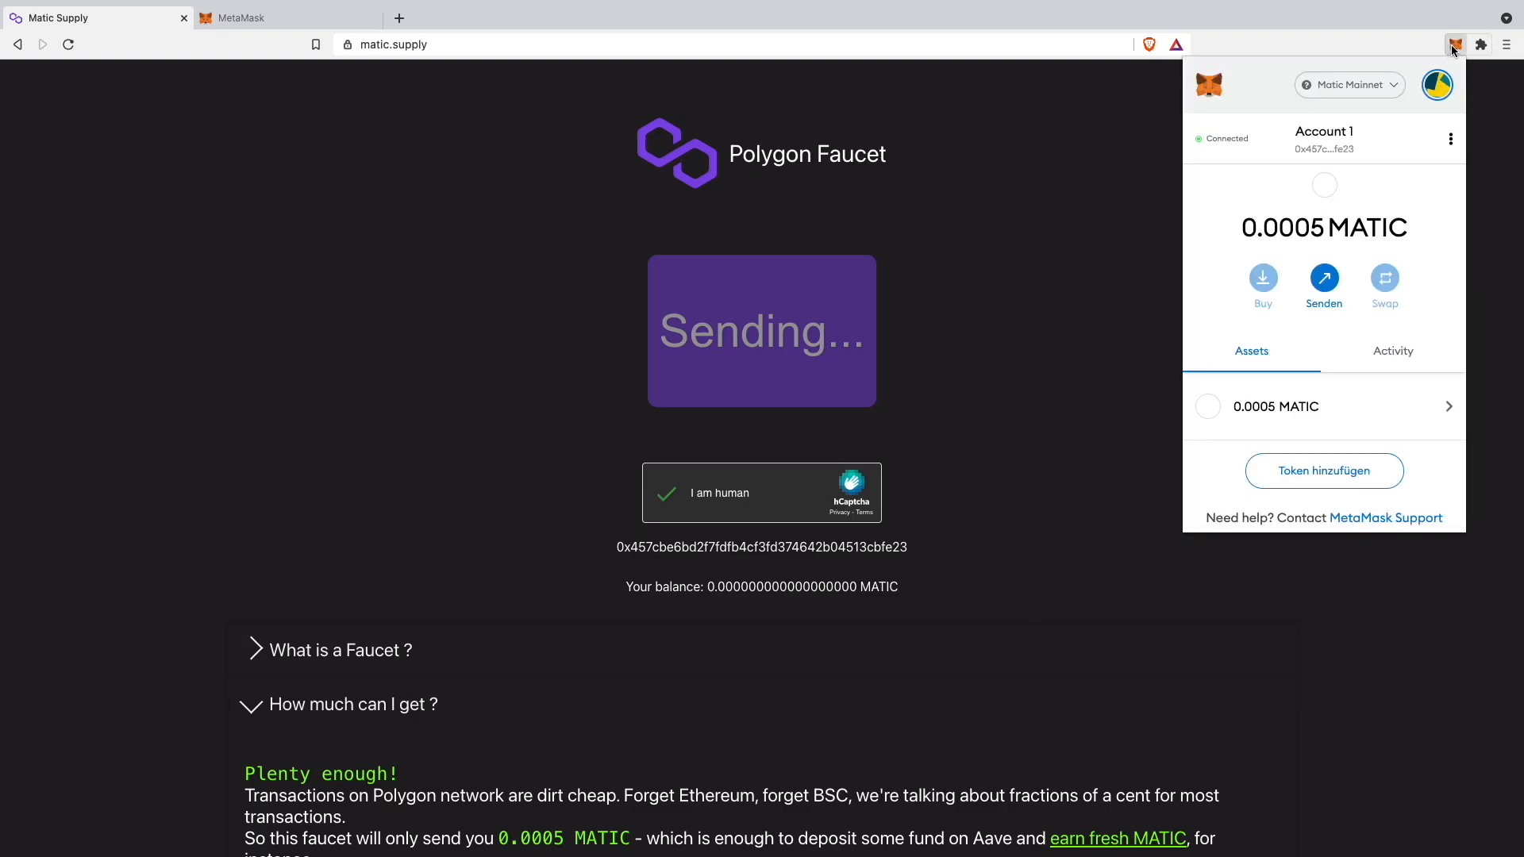